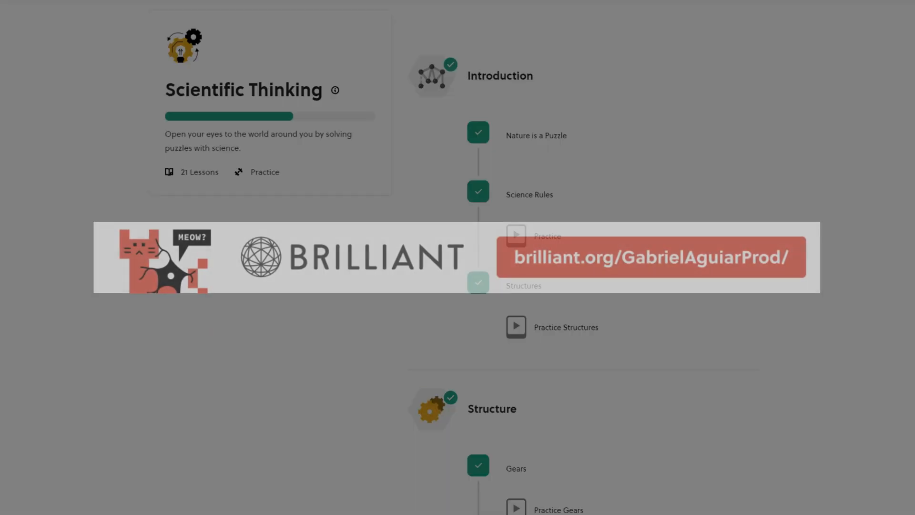
Scroll to the vfxgraph_Earthbender_v1 object and select it
{"action": "scroll", "scroll_direction": "down", "scroll_amount": 3}
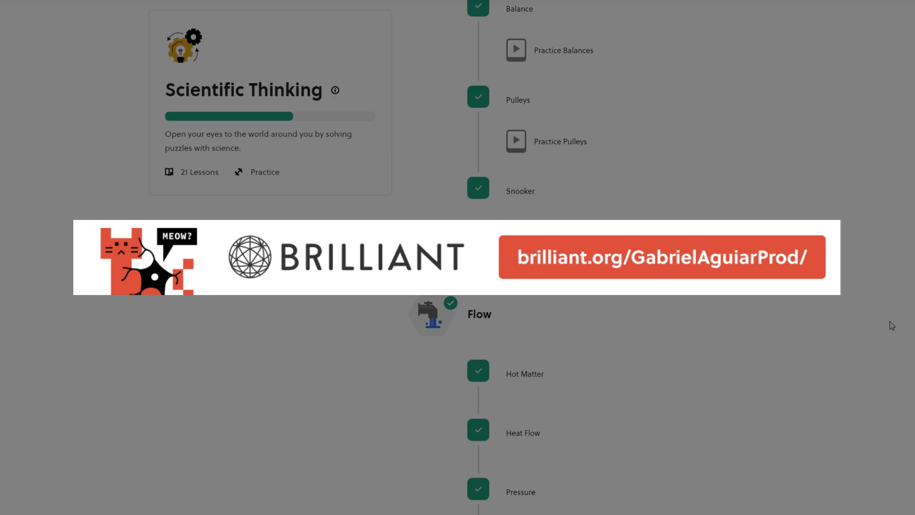
{"action": "scroll", "scroll_direction": "down", "scroll_amount": 3}
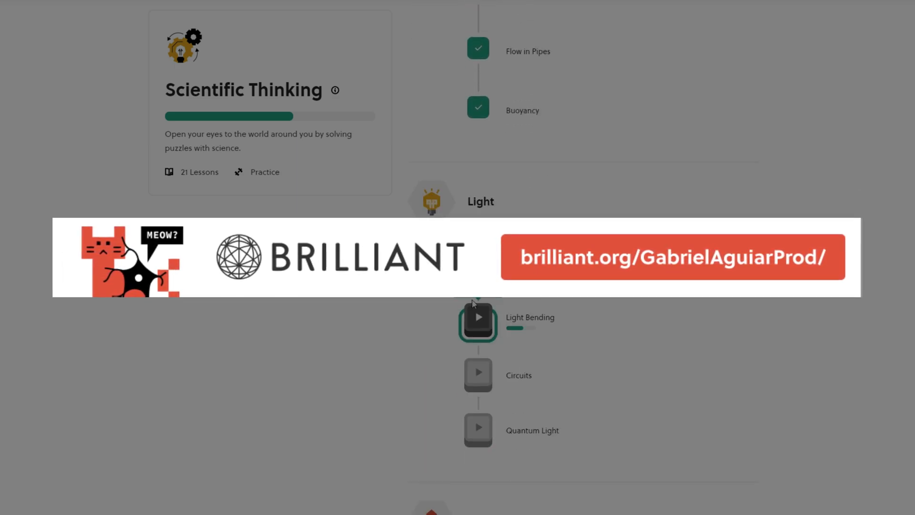
{"action": "left_click", "coordinate": [478, 317]}
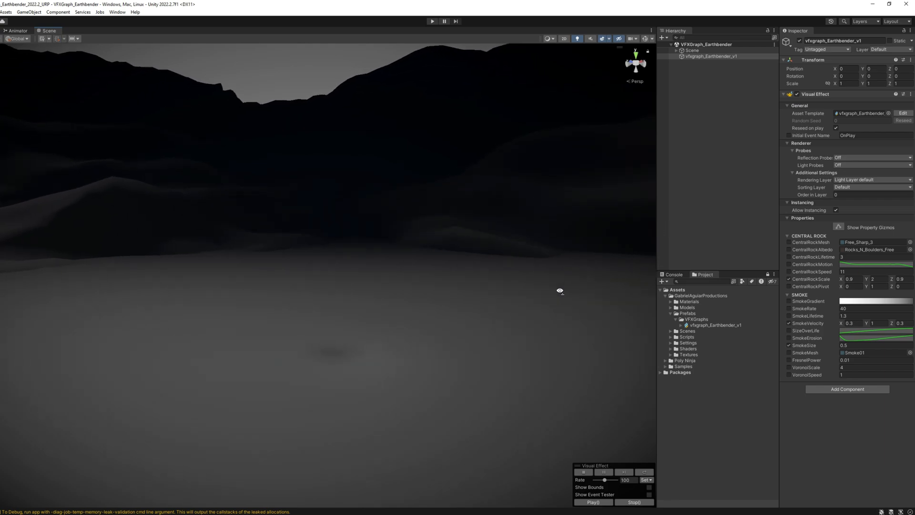
Play the Earthbender effect so the rock pillar rises, then start creating a new asset
{"action": "left_click", "coordinate": [591, 502]}
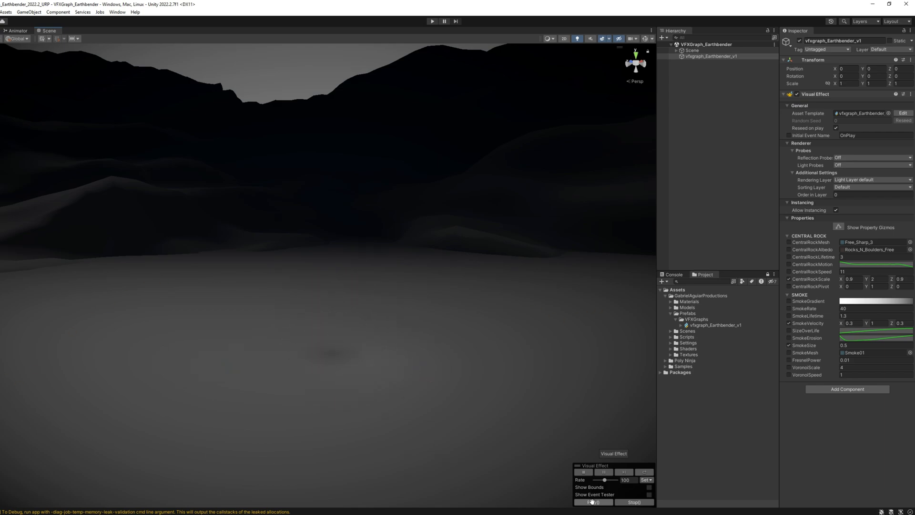
{"action": "left_click", "coordinate": [594, 502]}
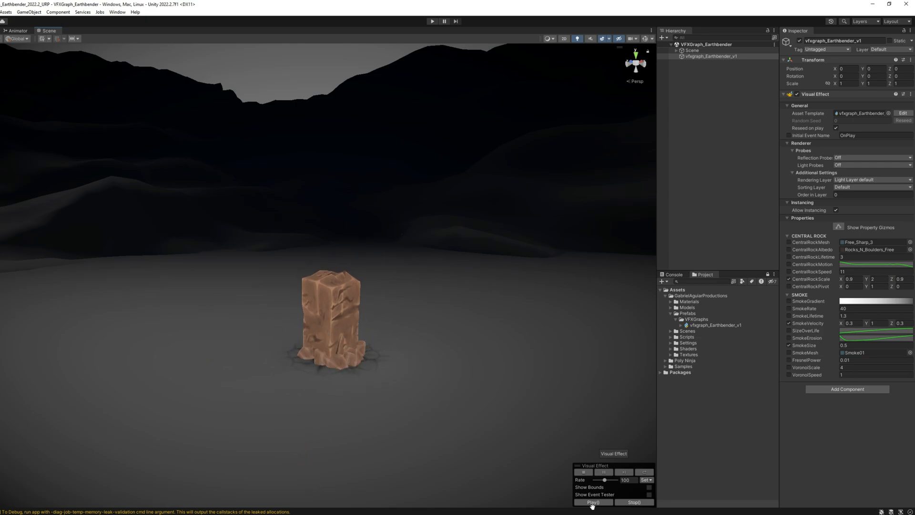
{"action": "right_click", "coordinate": [617, 396]}
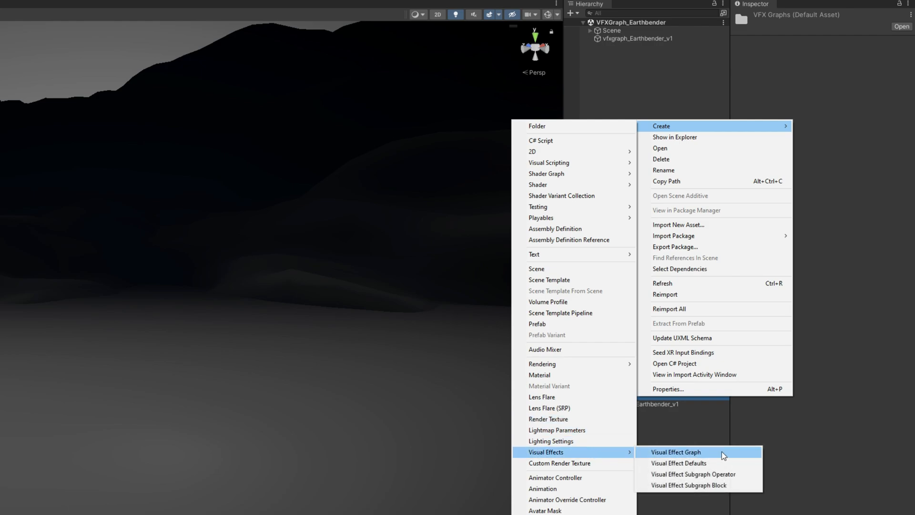
Create the vfxgraph_Earthbender_tut Visual Effect Graph in VFXGraphs and open it for editing
{"action": "left_click", "coordinate": [676, 453]}
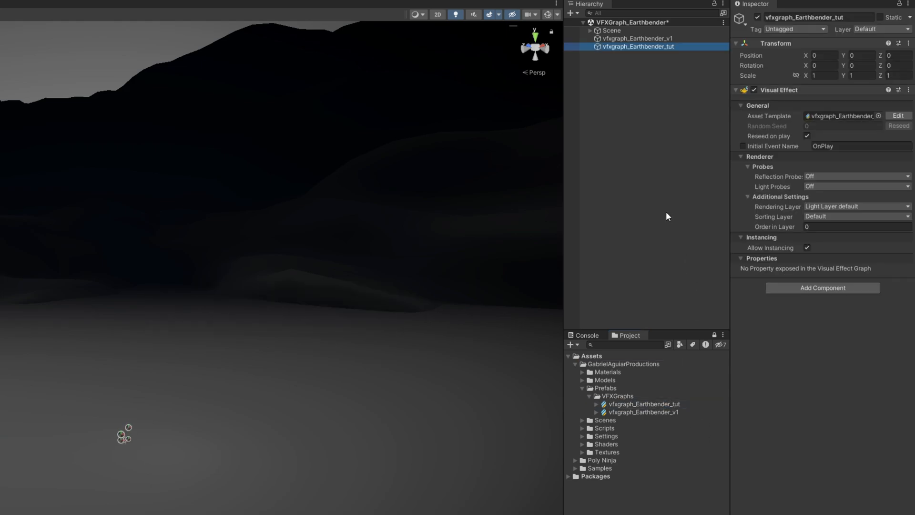
{"action": "left_click", "coordinate": [898, 116]}
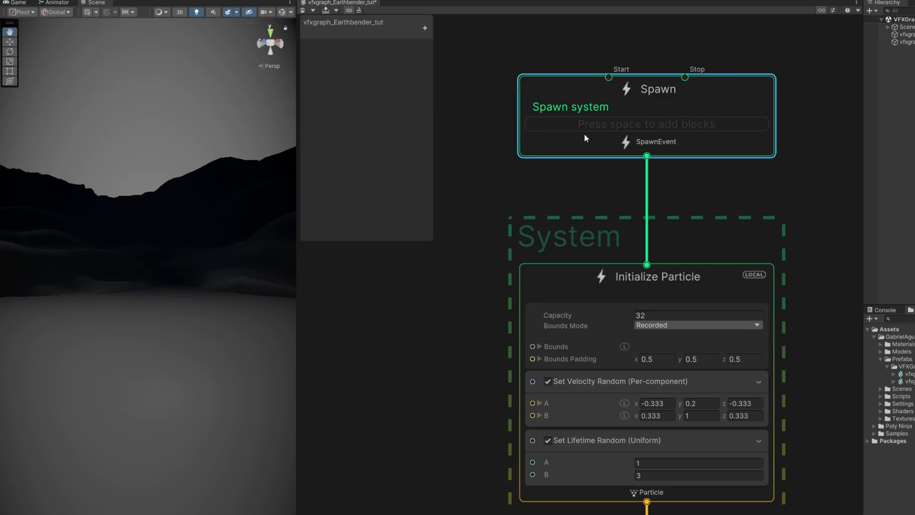
Add a Single Burst block to Spawn and remove the Set Velocity Random block
{"action": "type", "text": "burst"}
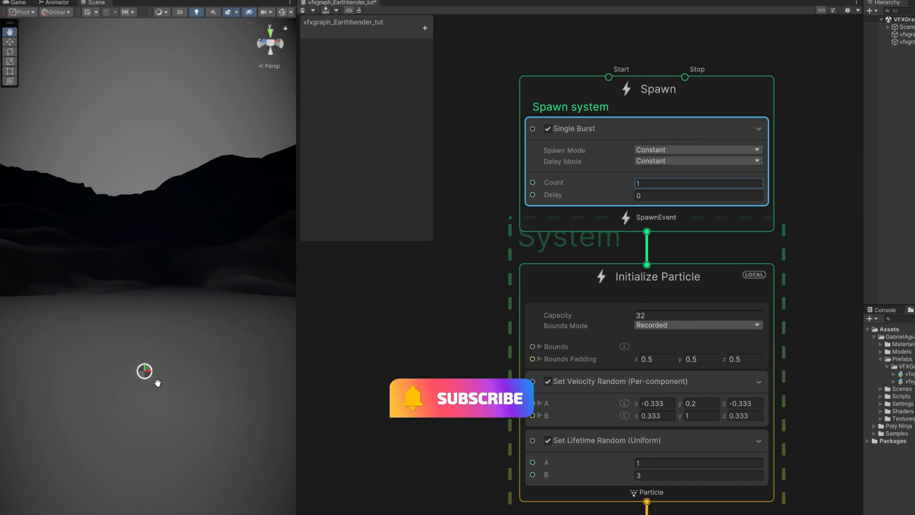
{"action": "scroll", "scroll_direction": "down", "scroll_amount": 3}
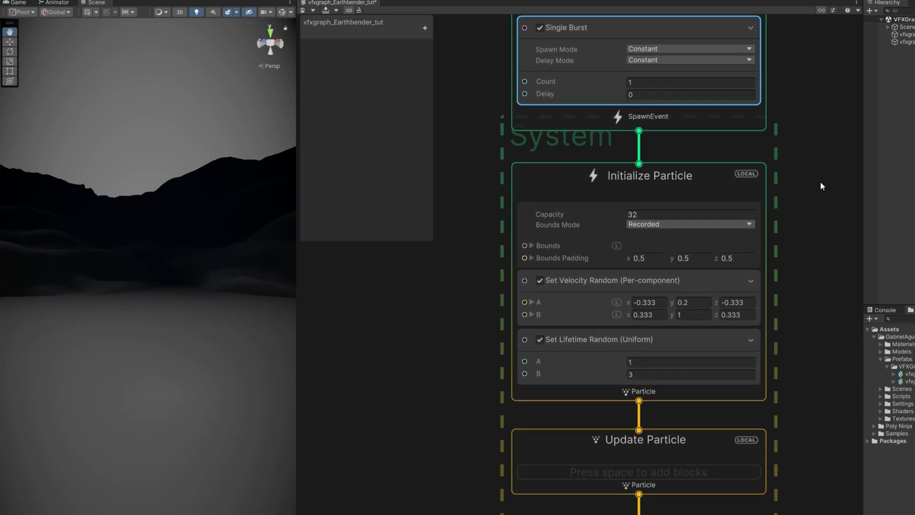
{"action": "left_click", "coordinate": [608, 280]}
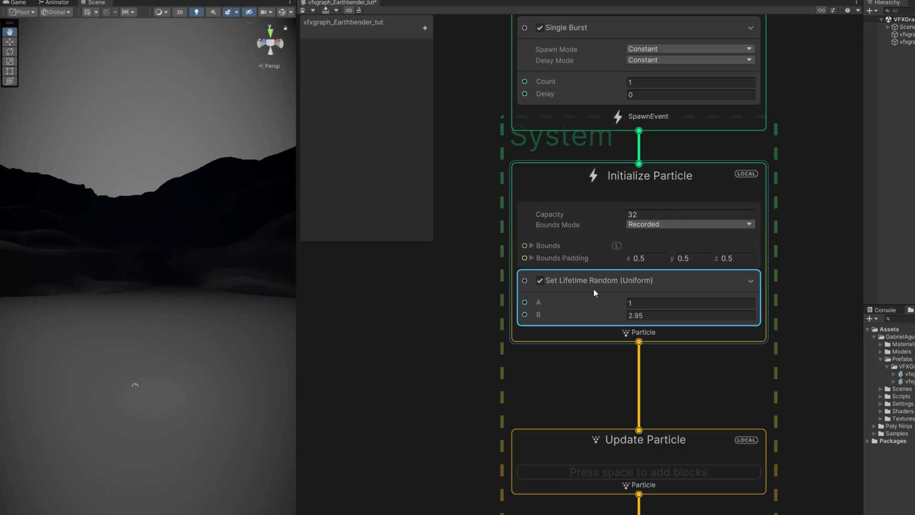
Turn off lifetime randomness and set a constant Lifetime of 3
{"action": "left_click", "coordinate": [858, 65]}
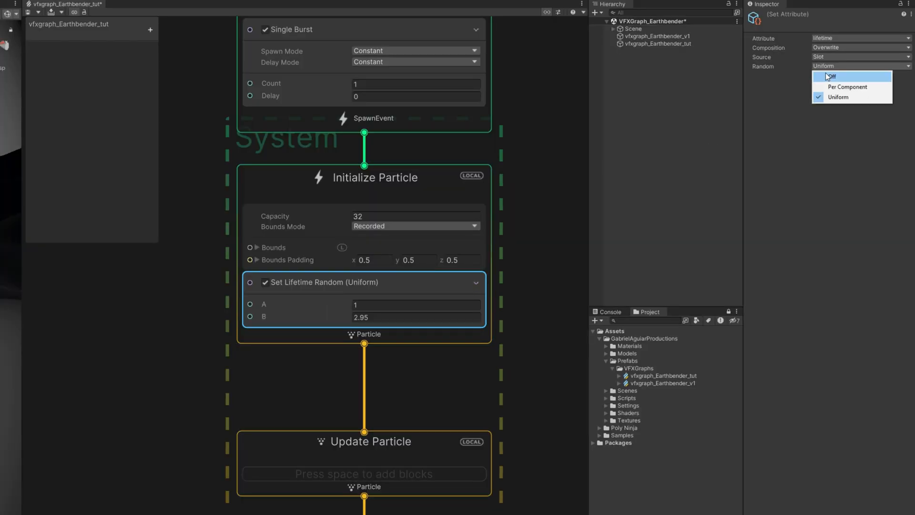
{"action": "left_click", "coordinate": [831, 76]}
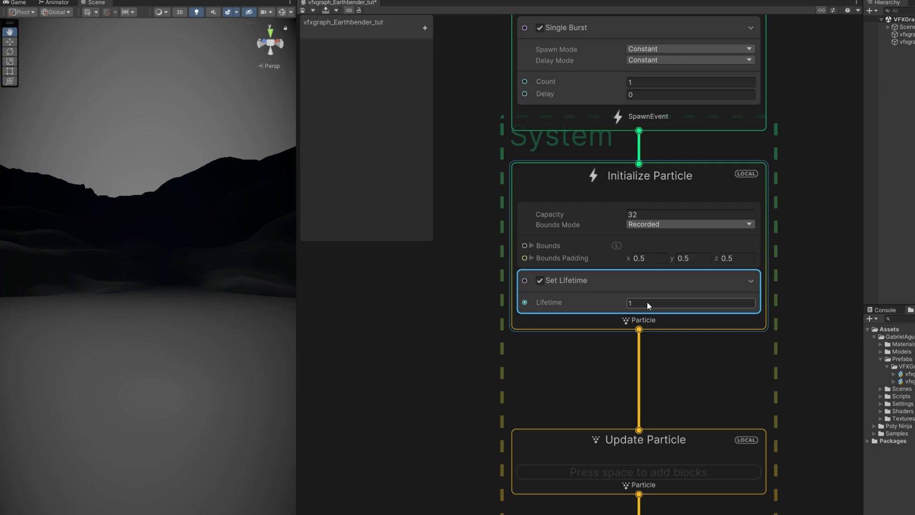
{"action": "type", "text": "3"}
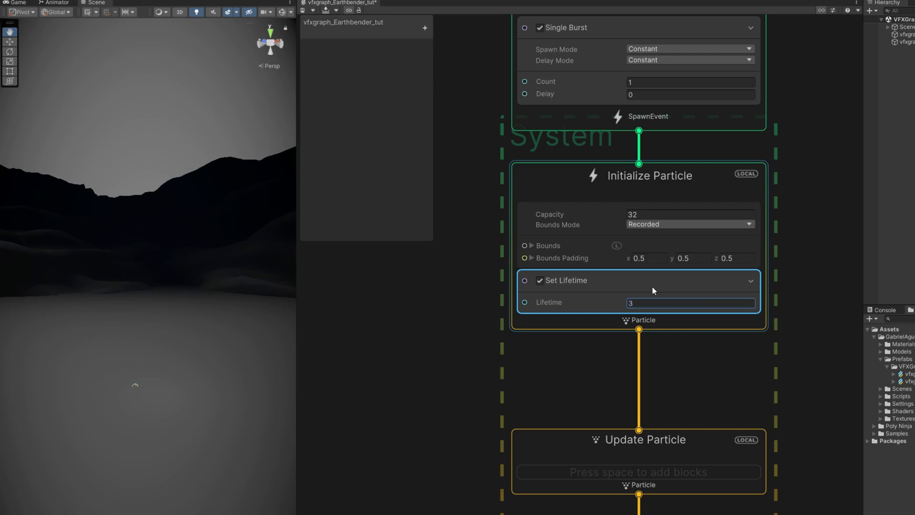
{"action": "mouse_move", "coordinate": [409, 391]}
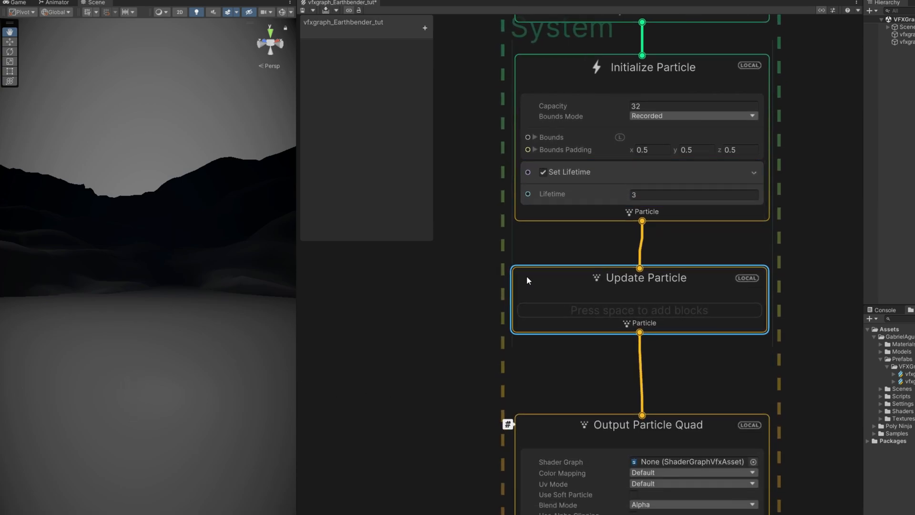
Replace Output Particle Quad with an Output Particle Mesh rendering Capsules
{"action": "scroll", "scroll_direction": "down", "scroll_amount": 3}
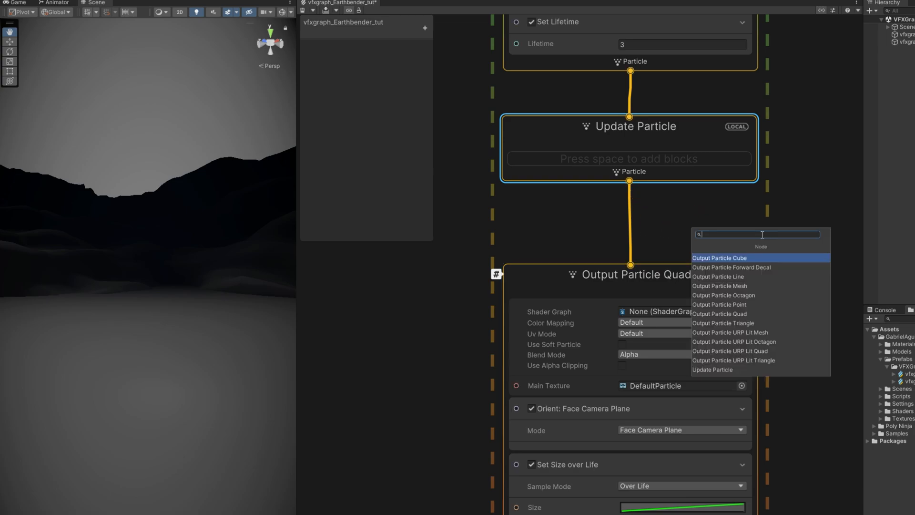
{"action": "type", "text": "mesh"}
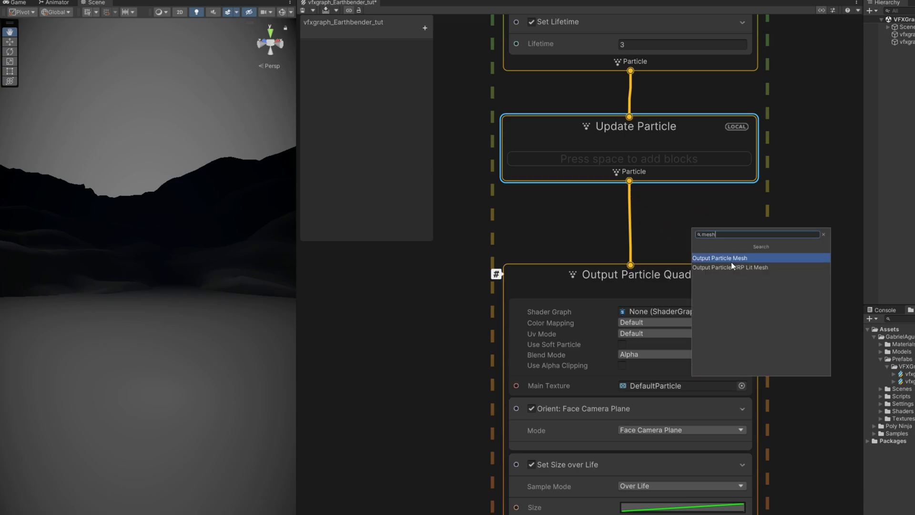
{"action": "left_click", "coordinate": [720, 258]}
{"action": "type", "text": "1"}
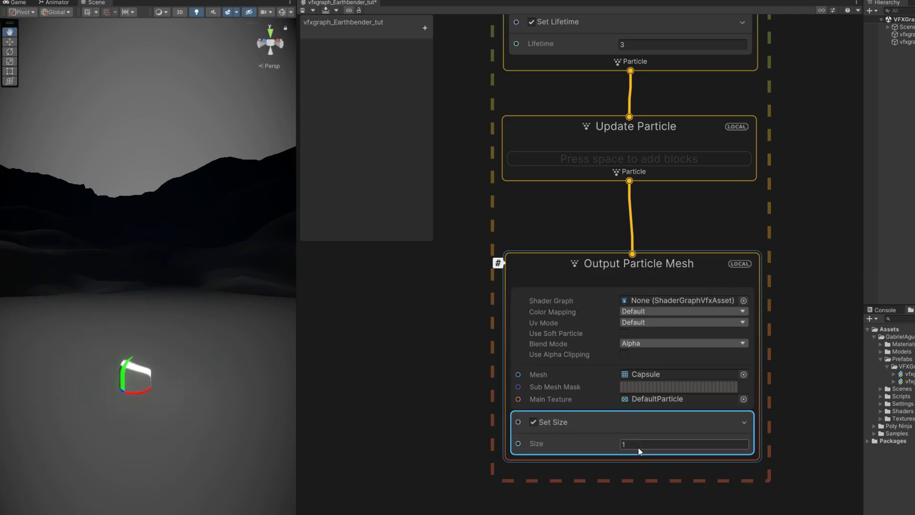
{"action": "mouse_move", "coordinate": [592, 444]}
{"action": "type", "text": "set scale"}
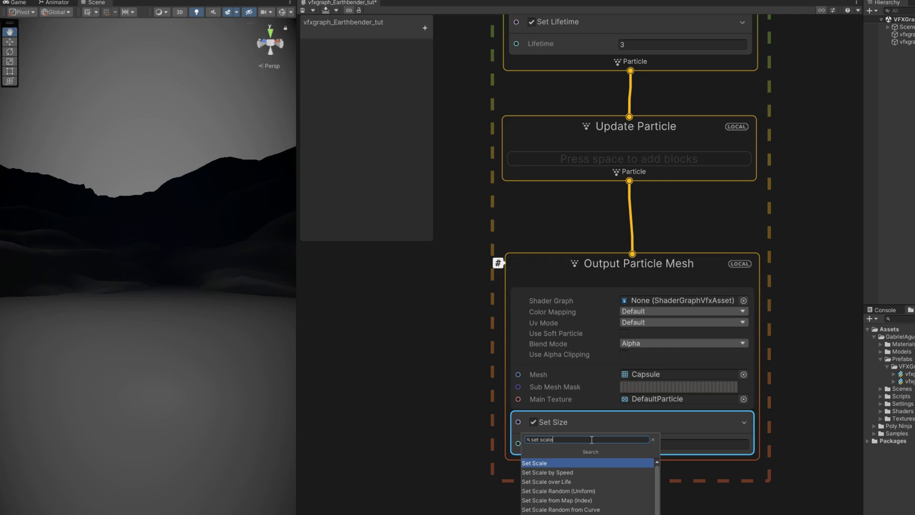
Add Set Scale and Set Pivot.XYZ blocks to the mesh output, with pivot Y of 1
{"action": "left_click", "coordinate": [534, 463]}
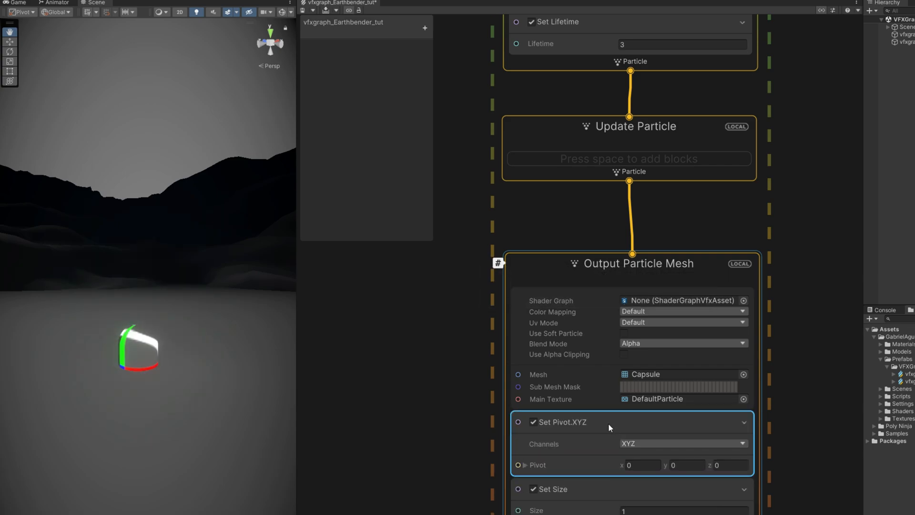
{"action": "left_click", "coordinate": [687, 465]}
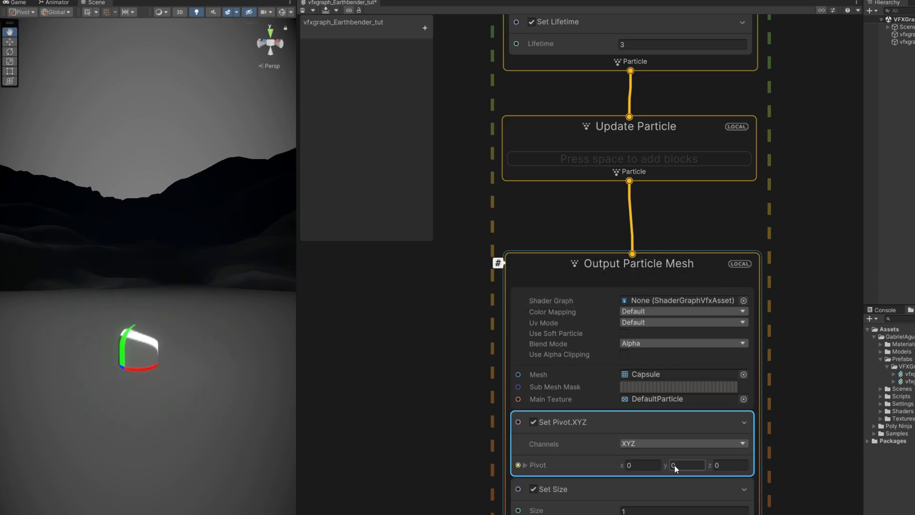
{"action": "type", "text": "1"}
{"action": "type", "text": "sam"}
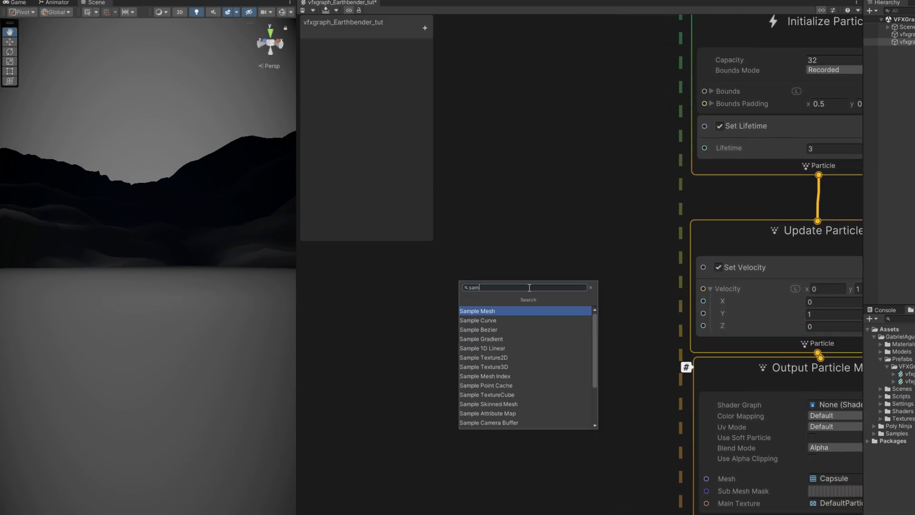
Add a Sample Curve operator driven by Age Over Lifetime and open its curve editor
{"action": "left_click", "coordinate": [478, 320]}
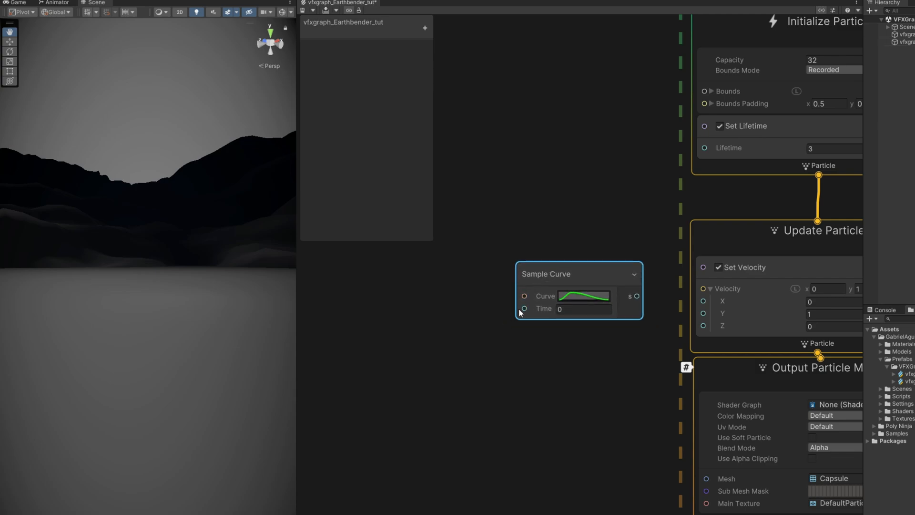
{"action": "left_click", "coordinate": [442, 338]}
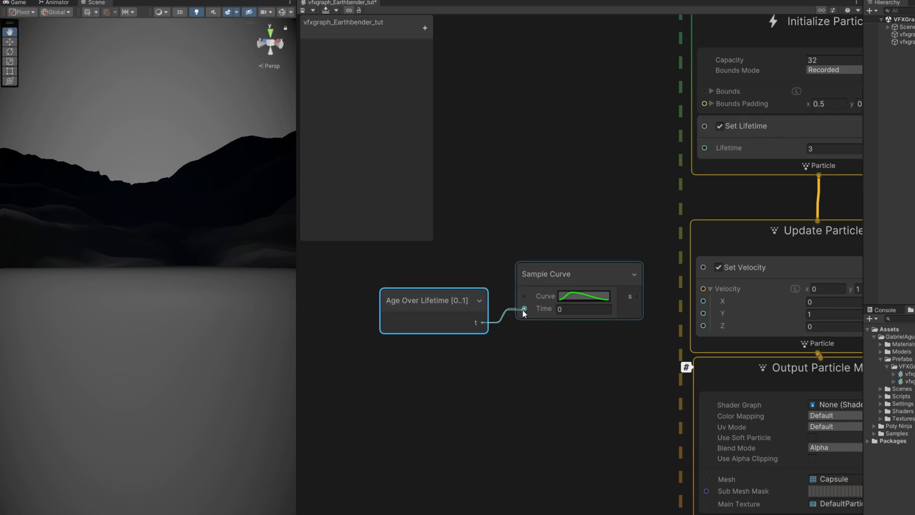
{"action": "left_click", "coordinate": [584, 296]}
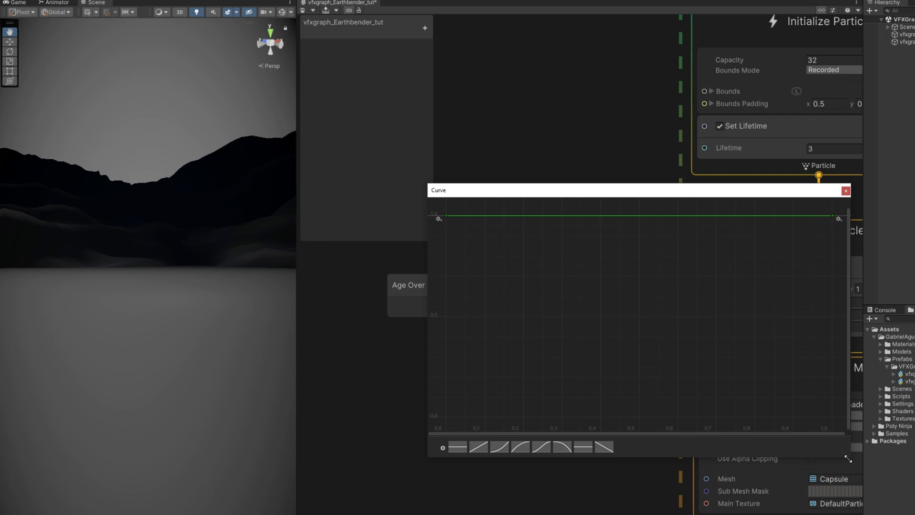
Add a new key to the age curve and edit its exact values
{"action": "right_click", "coordinate": [537, 221]}
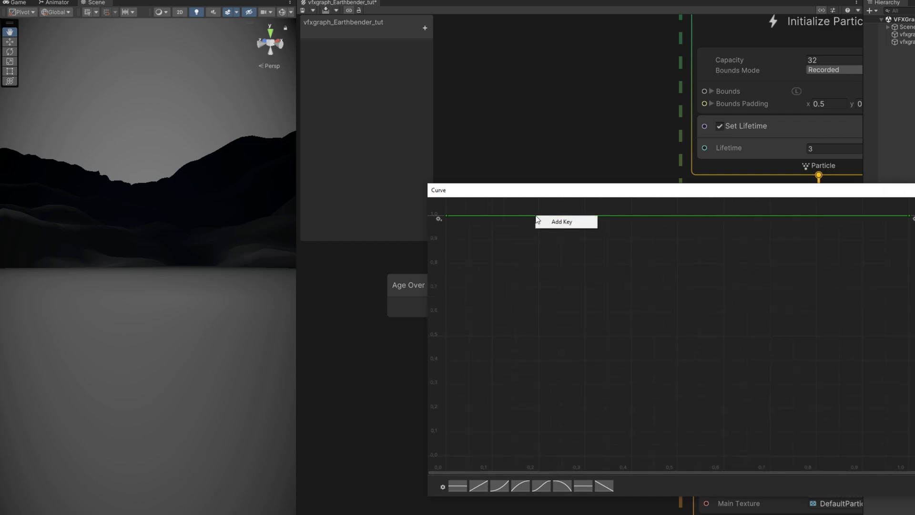
{"action": "left_click", "coordinate": [562, 221]}
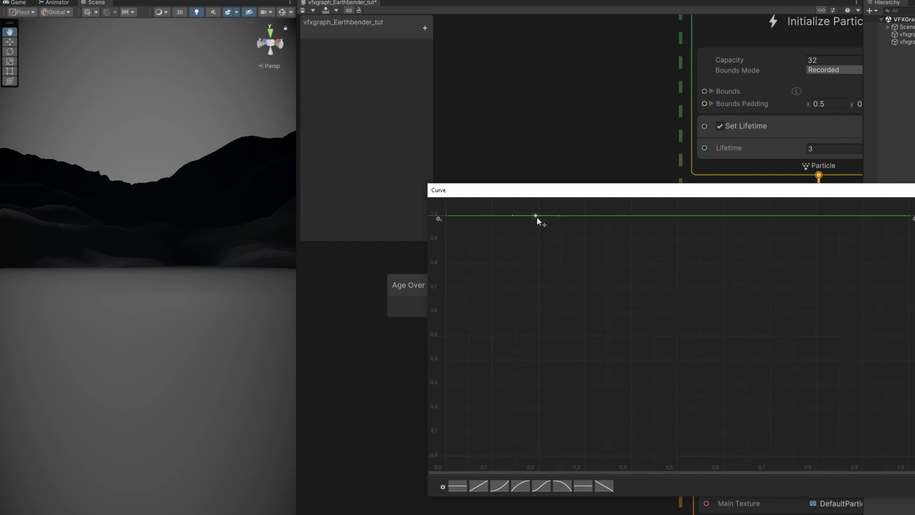
{"action": "right_click", "coordinate": [535, 217]}
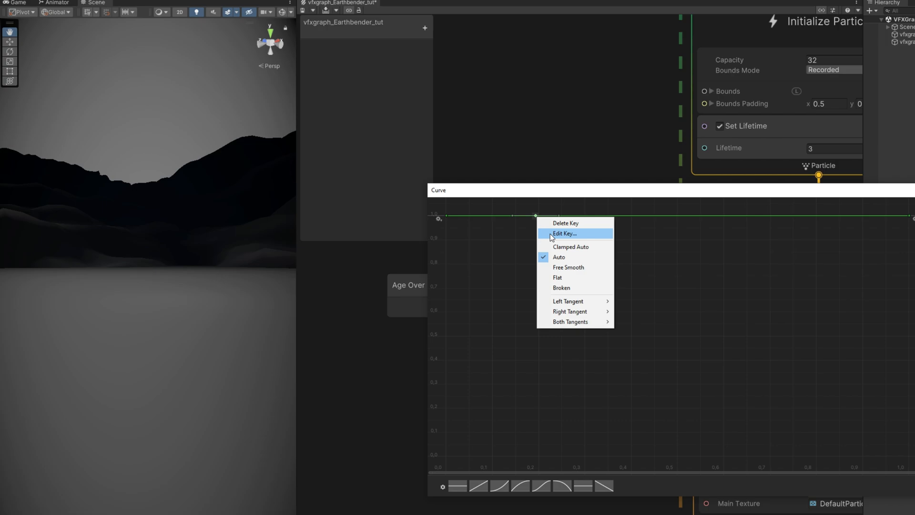
{"action": "left_click", "coordinate": [564, 234]}
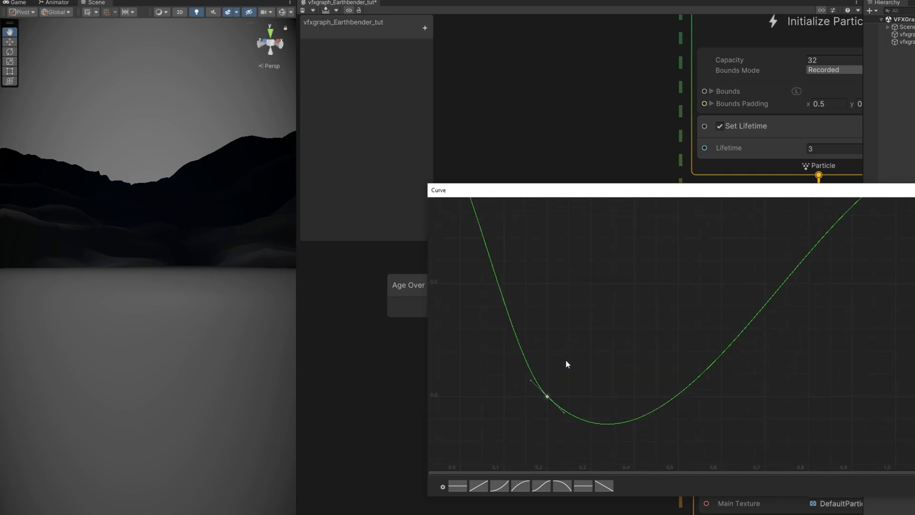
Add a mid-curve key and set the end key's value to -1
{"action": "right_click", "coordinate": [738, 281]}
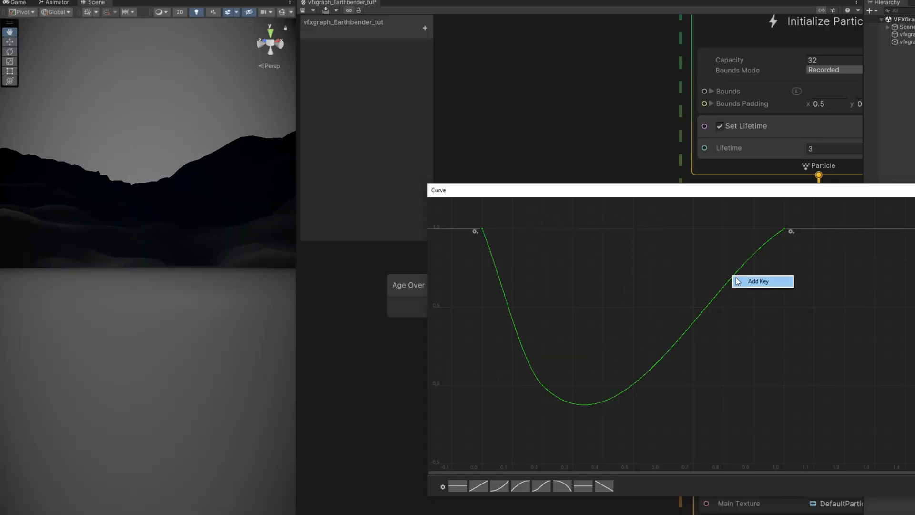
{"action": "left_click", "coordinate": [757, 281]}
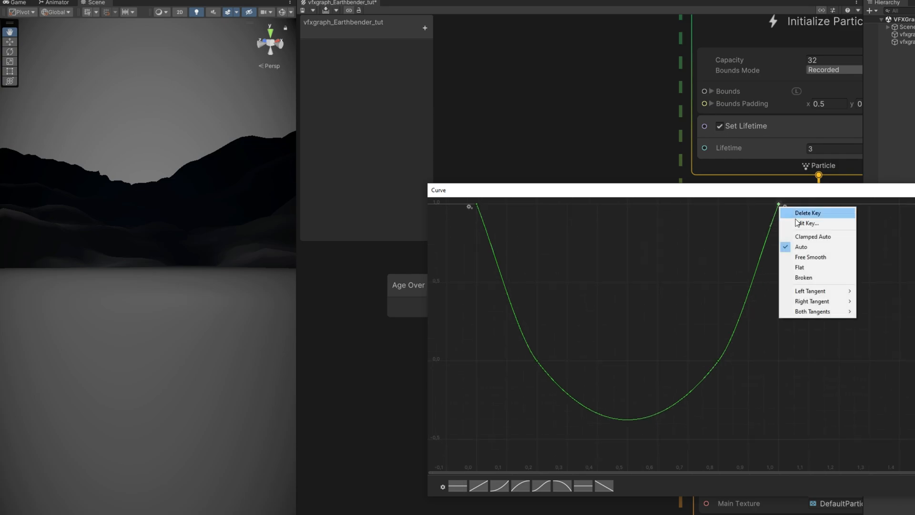
{"action": "left_click", "coordinate": [807, 224]}
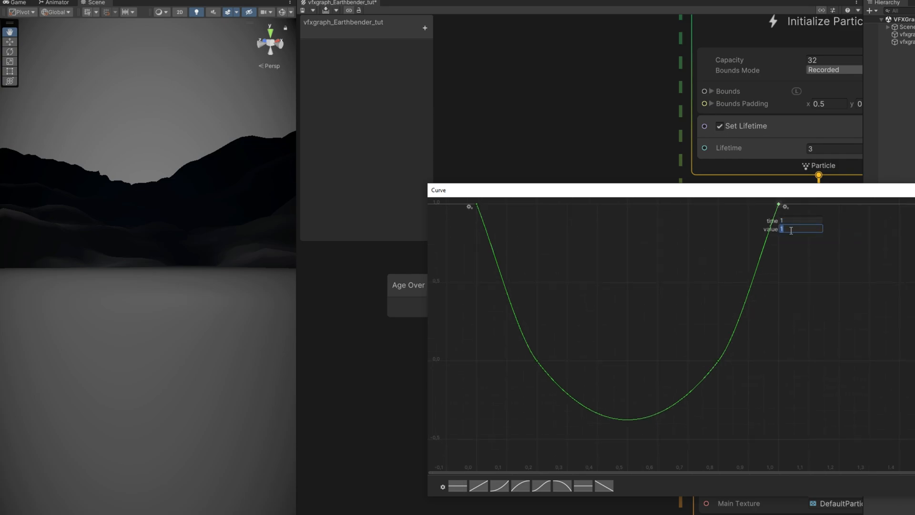
{"action": "type", "text": "-"}
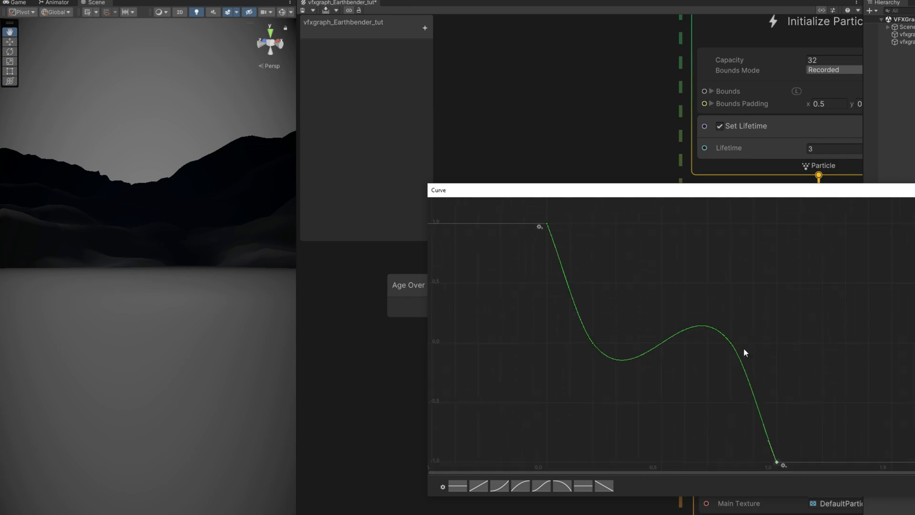
{"action": "mouse_move", "coordinate": [733, 378]}
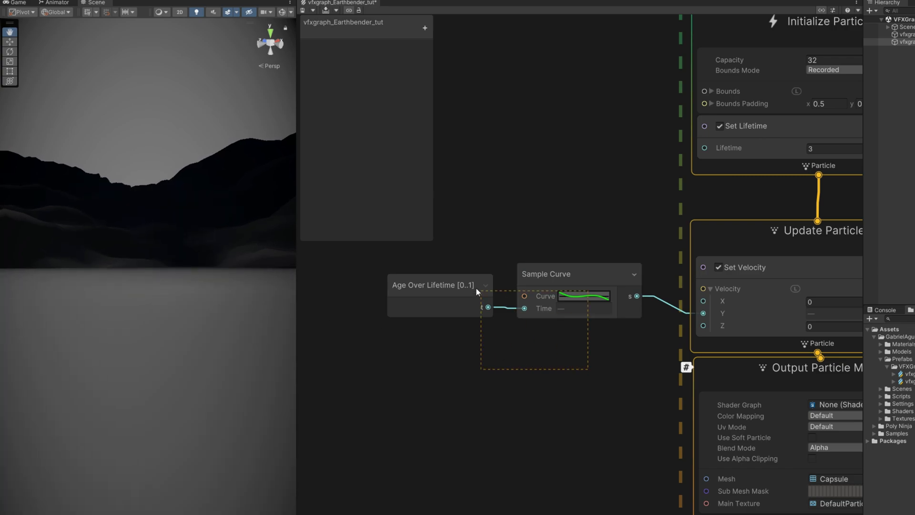
Insert a Multiply (float) node after the Sample Curve output
{"action": "type", "text": "mu"}
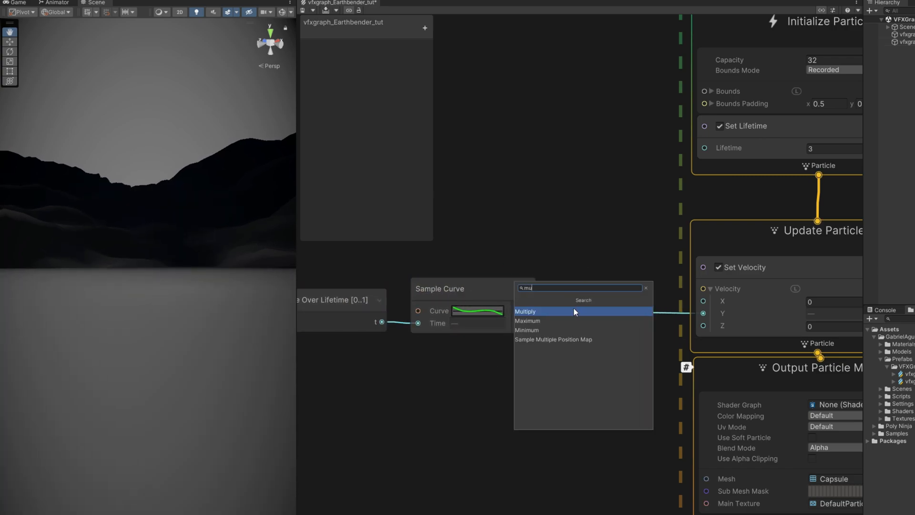
{"action": "left_click", "coordinate": [525, 311]}
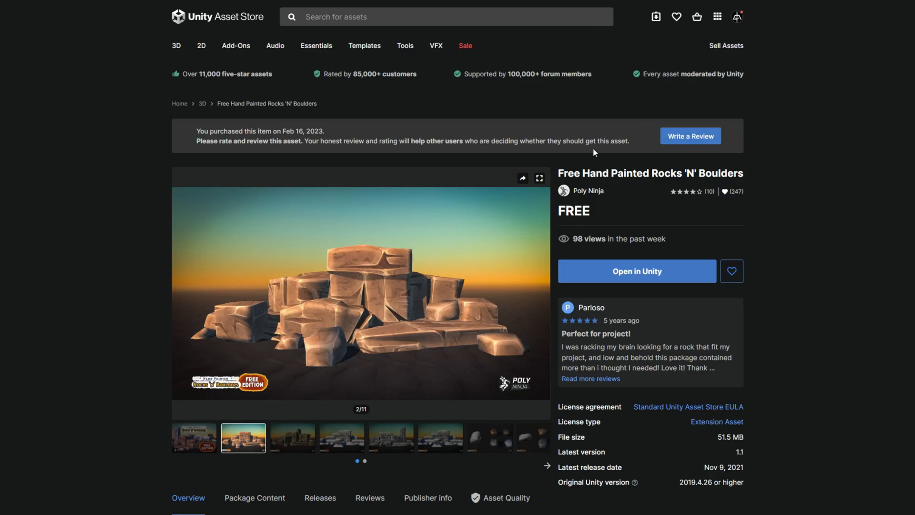
{"action": "mouse_move", "coordinate": [559, 174]}
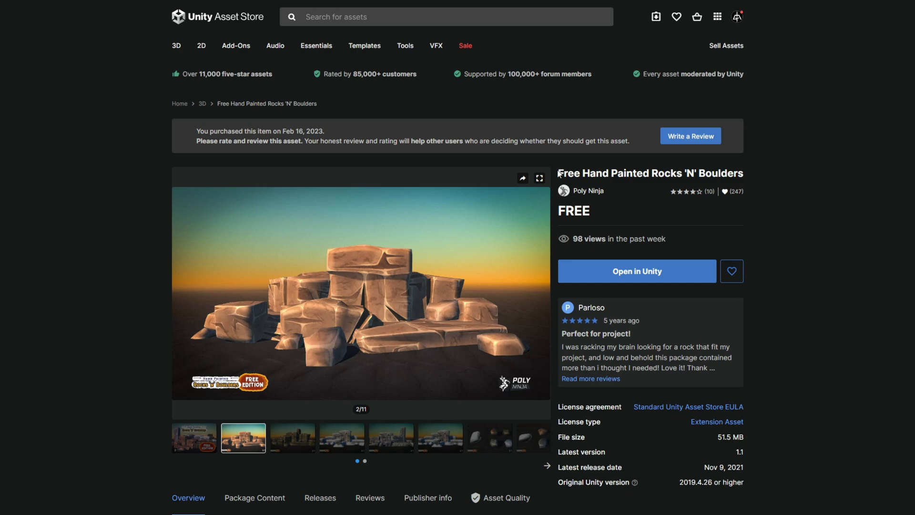
Review the Free Hand Painted Rocks 'N' Boulders Asset Store page and return to Unity
{"action": "double_click", "coordinate": [590, 174]}
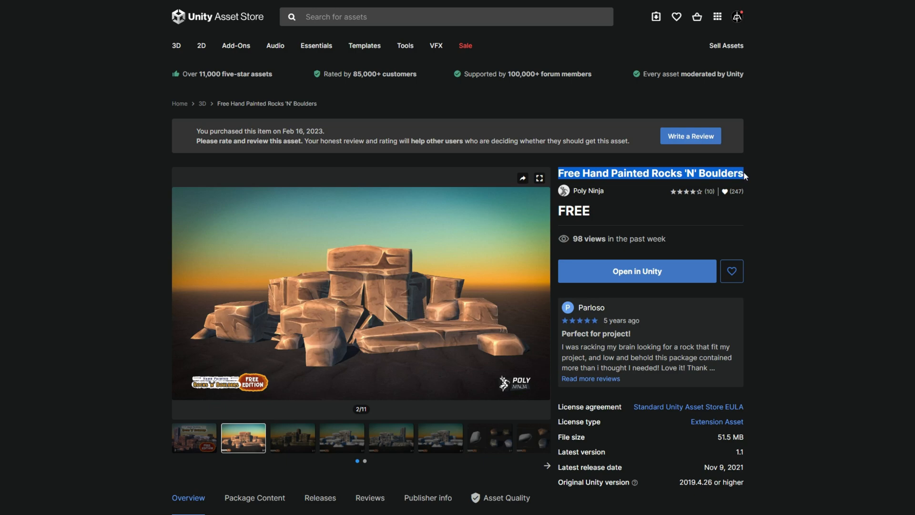
{"action": "mouse_move", "coordinate": [663, 188]}
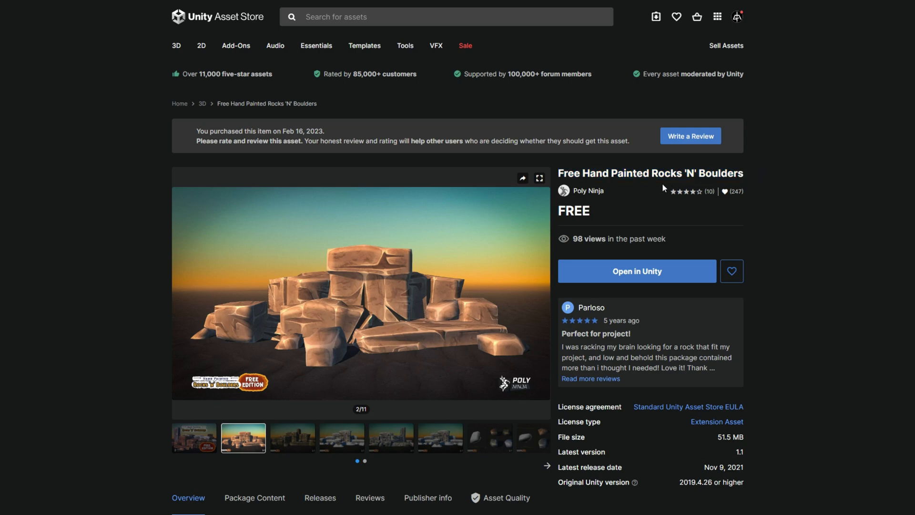
{"action": "mouse_move", "coordinate": [564, 191]}
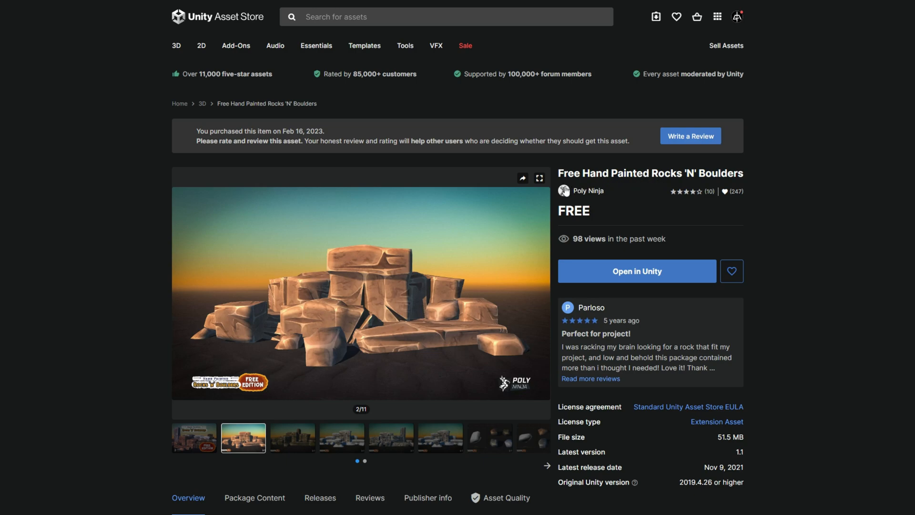
{"action": "mouse_move", "coordinate": [410, 300]}
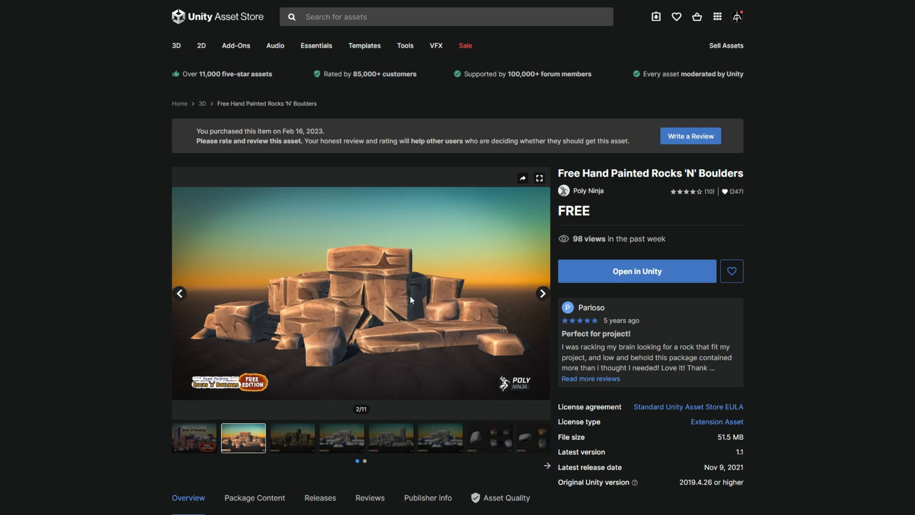
{"action": "left_click", "coordinate": [196, 16]}
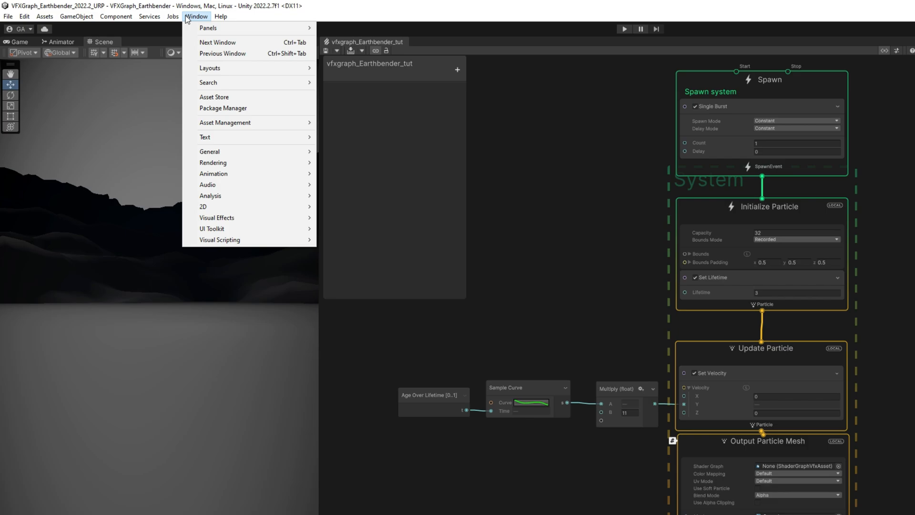
Import Free Hand Painted Rocks 'N' Boulders from My Assets and expand its mesh and material folders
{"action": "left_click", "coordinate": [223, 108]}
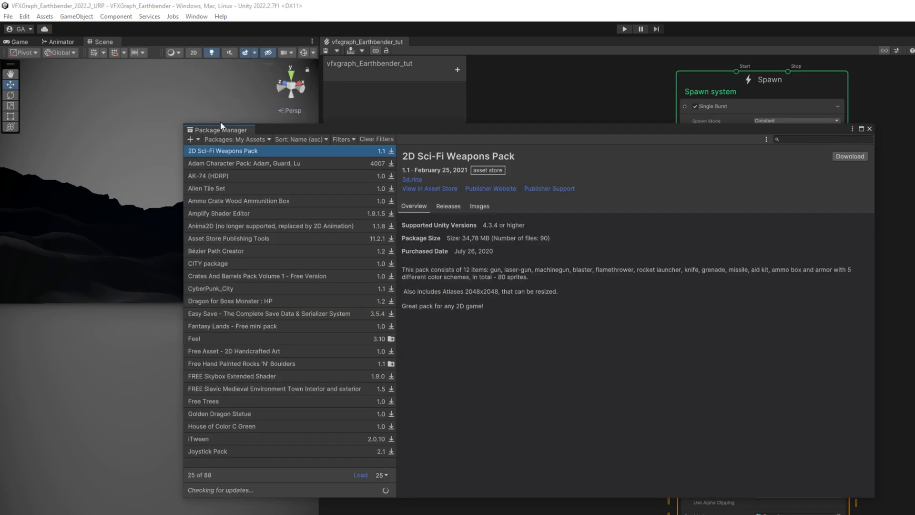
{"action": "left_click", "coordinate": [236, 138]}
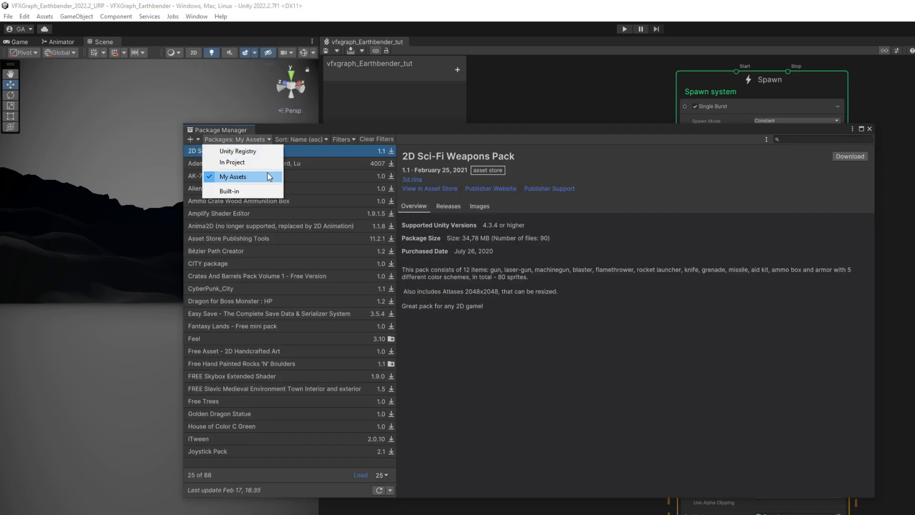
{"action": "mouse_move", "coordinate": [214, 355]}
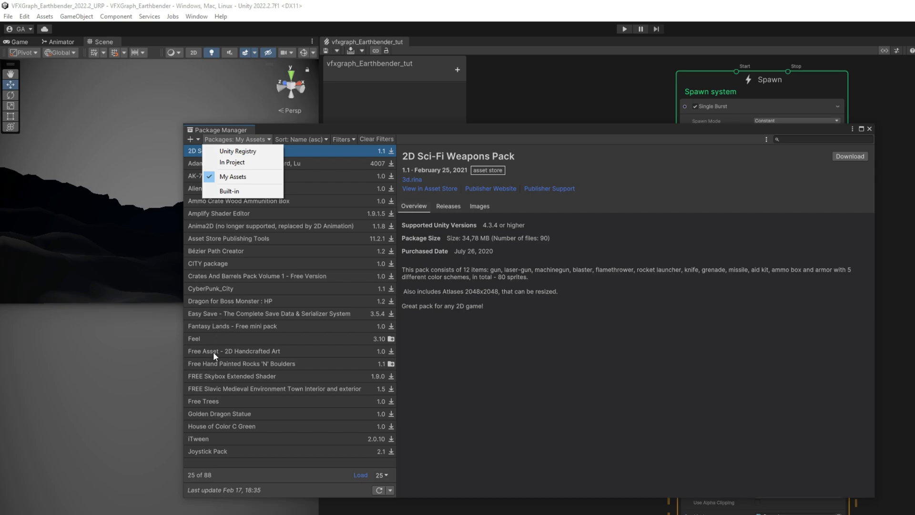
{"action": "left_click", "coordinate": [241, 363]}
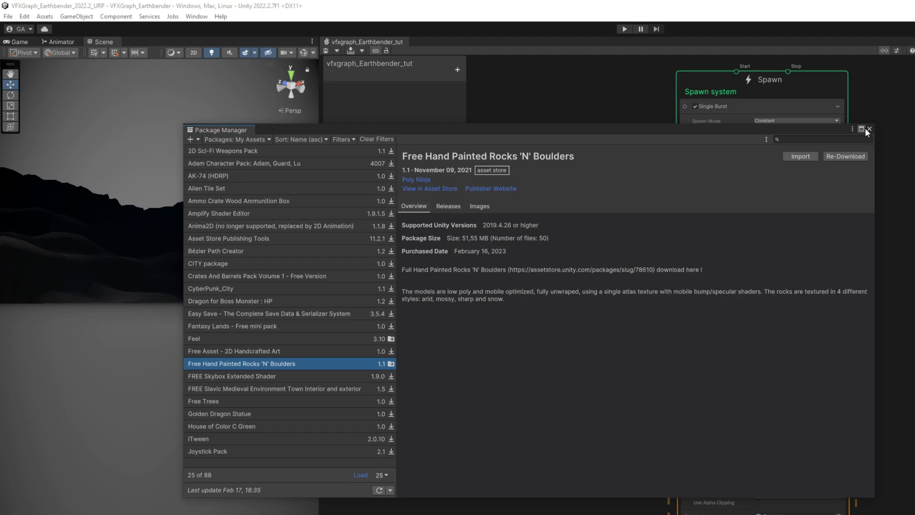
{"action": "left_click", "coordinate": [869, 129]}
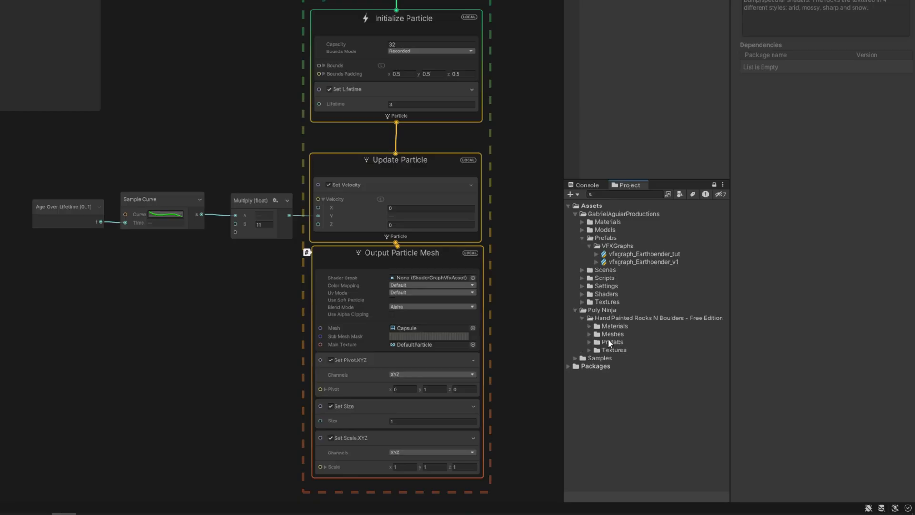
{"action": "left_click", "coordinate": [635, 342]}
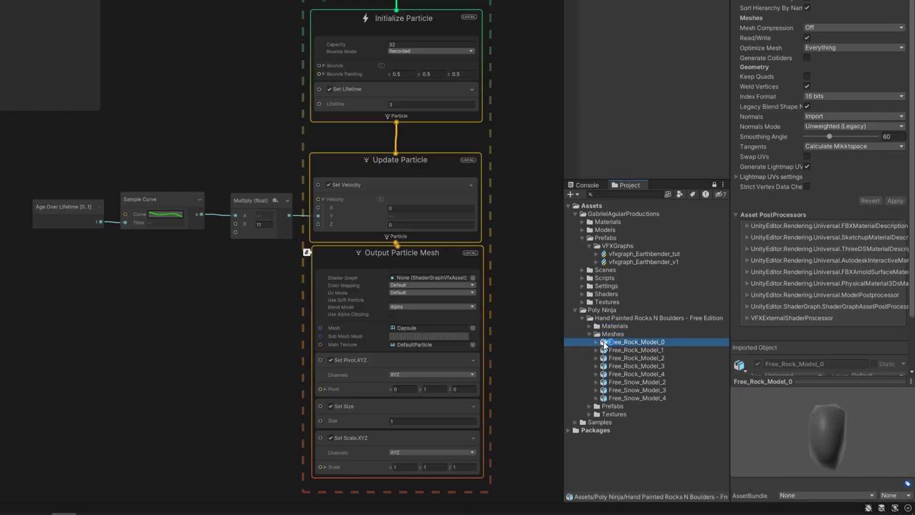
{"action": "left_click", "coordinate": [591, 326]}
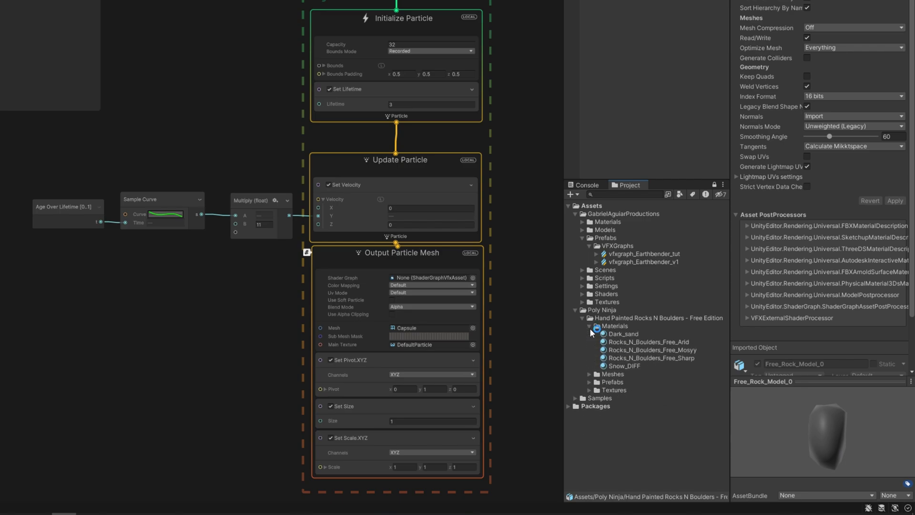
{"action": "left_click", "coordinate": [24, 15]}
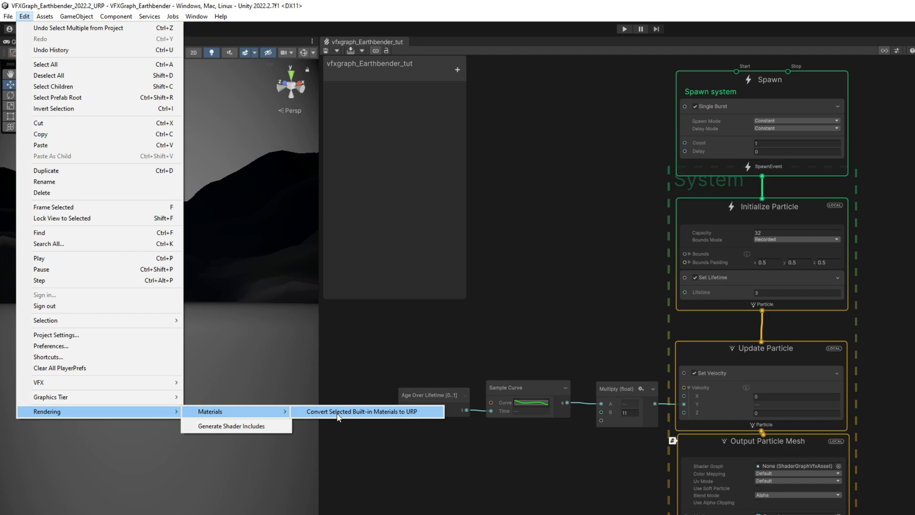
{"action": "mouse_move", "coordinate": [423, 414]}
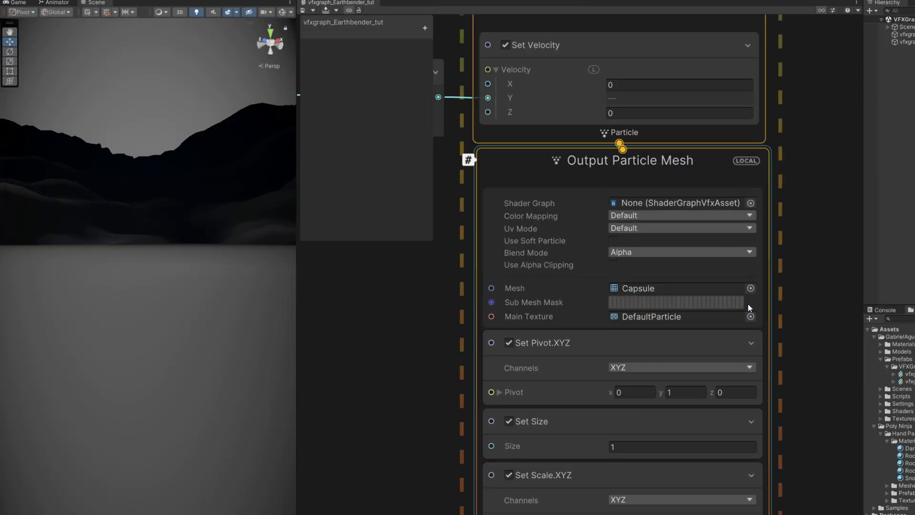
Render particles as Free_Sharp_3 meshes with the Rocks_N_Boulders_Free texture and Opaque blending
{"action": "left_click", "coordinate": [751, 288]}
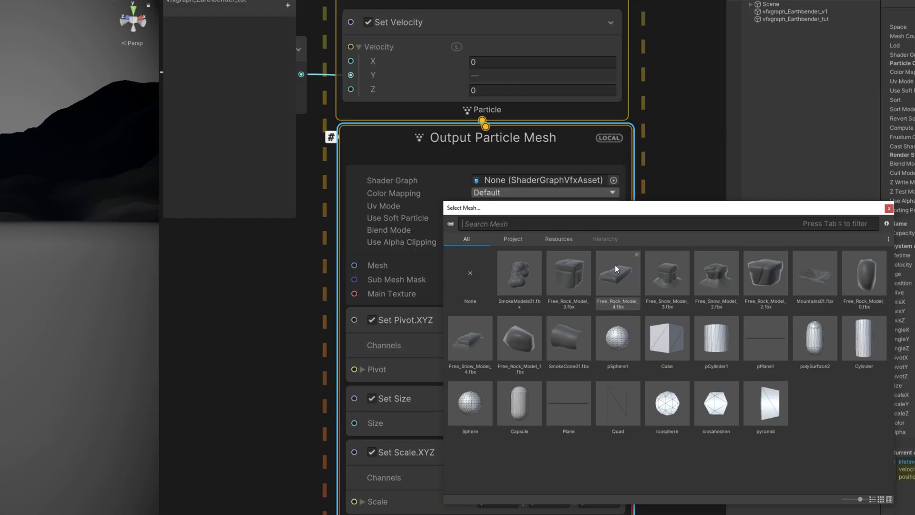
{"action": "mouse_move", "coordinate": [617, 268]}
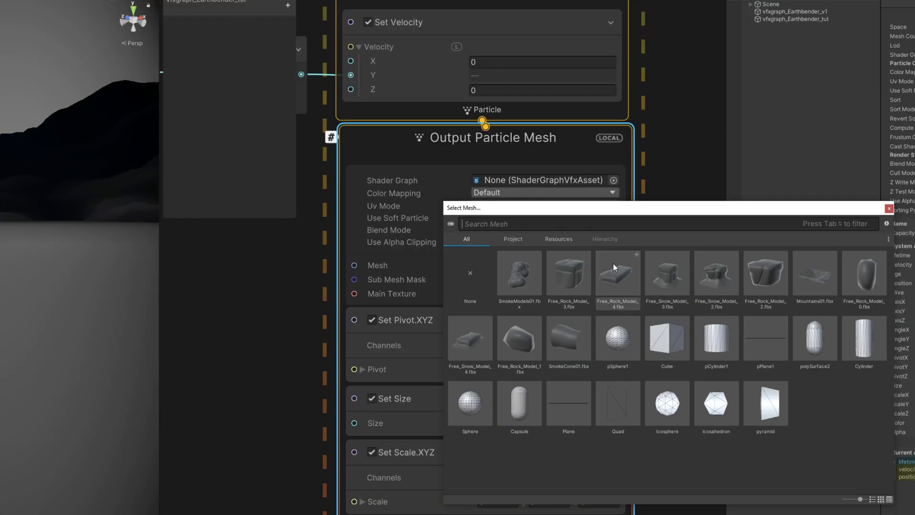
{"action": "left_click", "coordinate": [568, 273]}
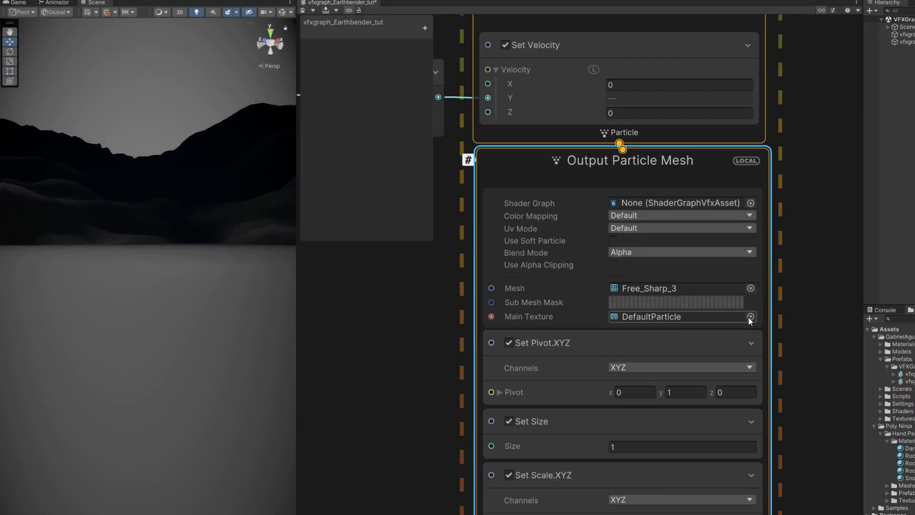
{"action": "left_click", "coordinate": [751, 316]}
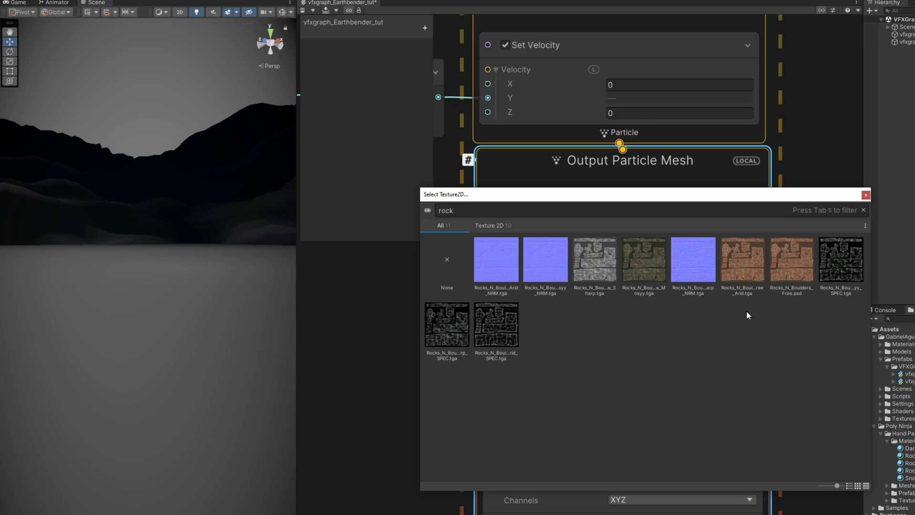
{"action": "double_click", "coordinate": [791, 260]}
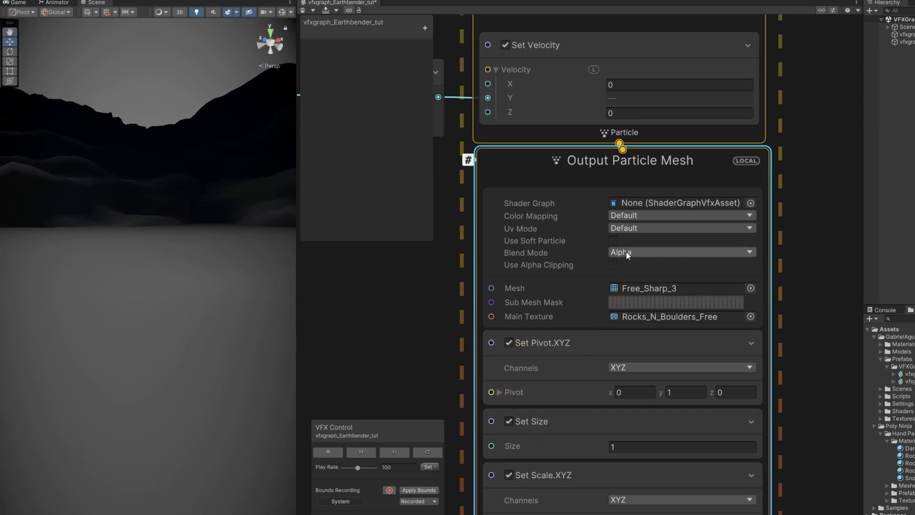
{"action": "left_click", "coordinate": [681, 253]}
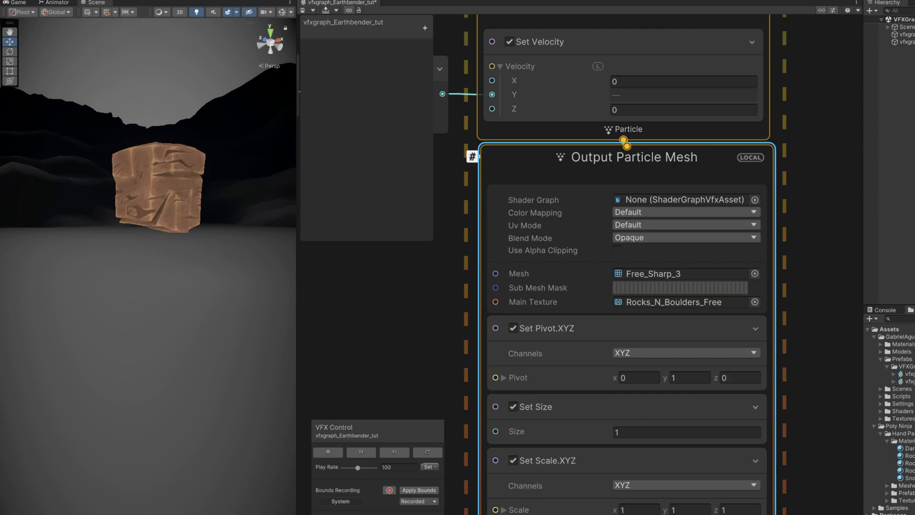
{"action": "left_click", "coordinate": [419, 489]}
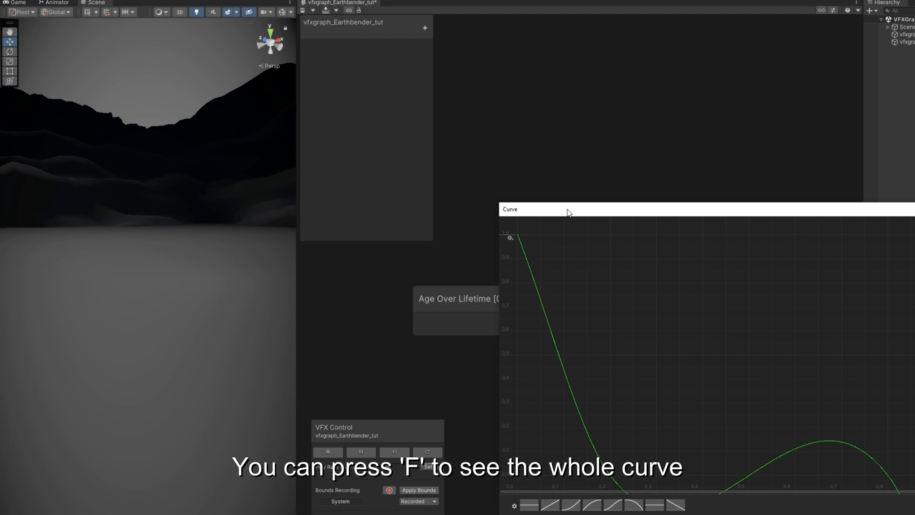
Add a flat-tangent key near time 0.45 to level the Sample Curve's middle stretch
{"action": "key", "text": "f"}
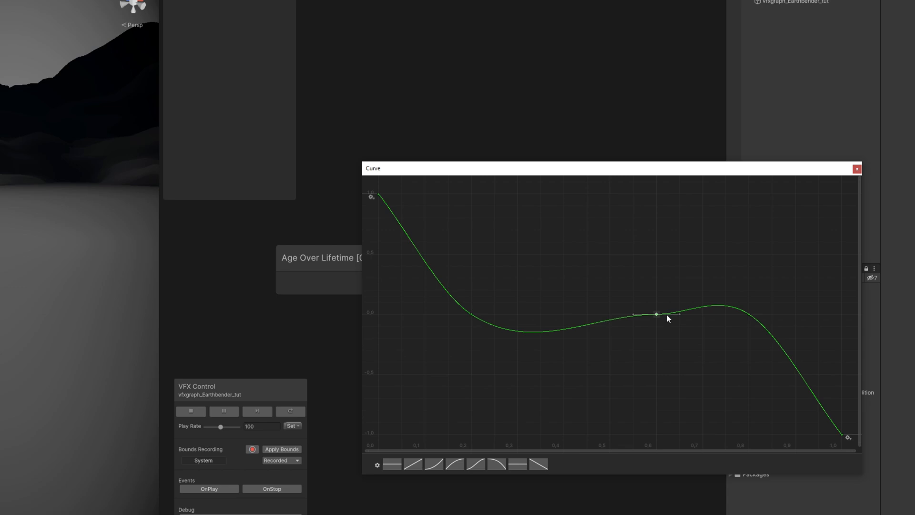
{"action": "right_click", "coordinate": [655, 314]}
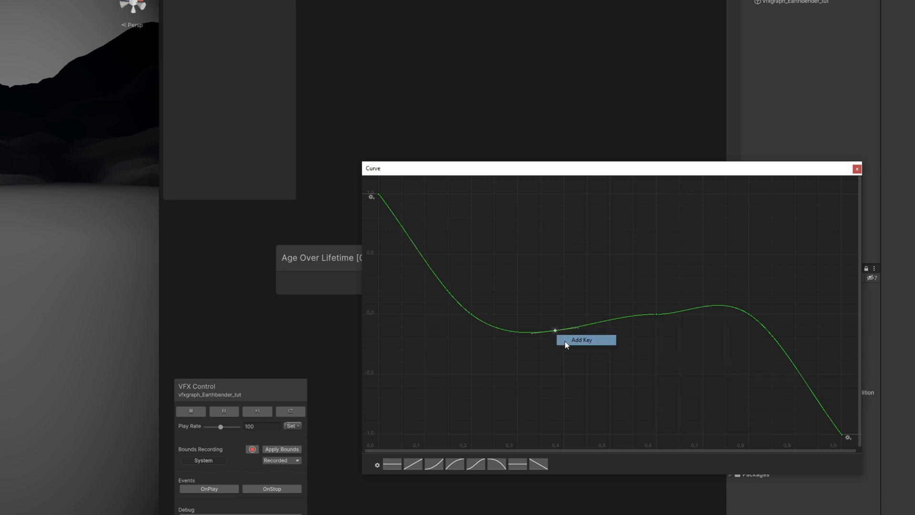
{"action": "left_click", "coordinate": [581, 340]}
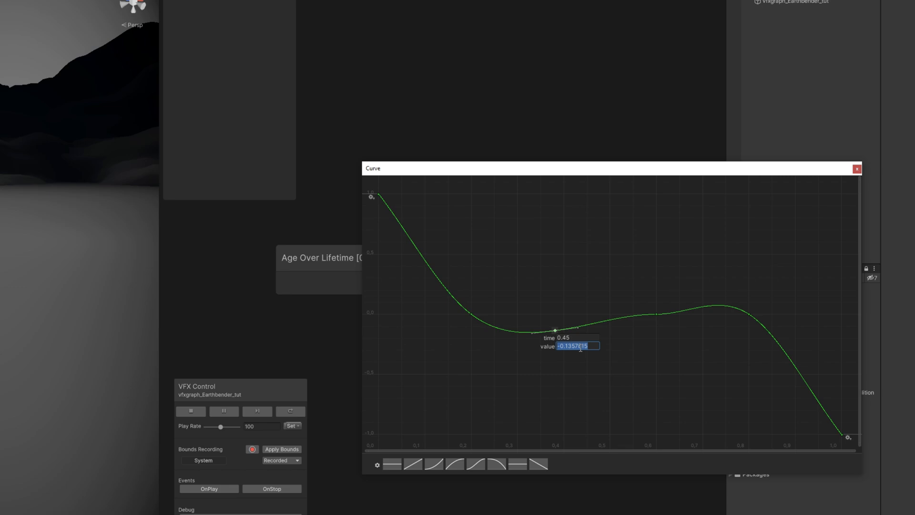
{"action": "right_click", "coordinate": [589, 314]}
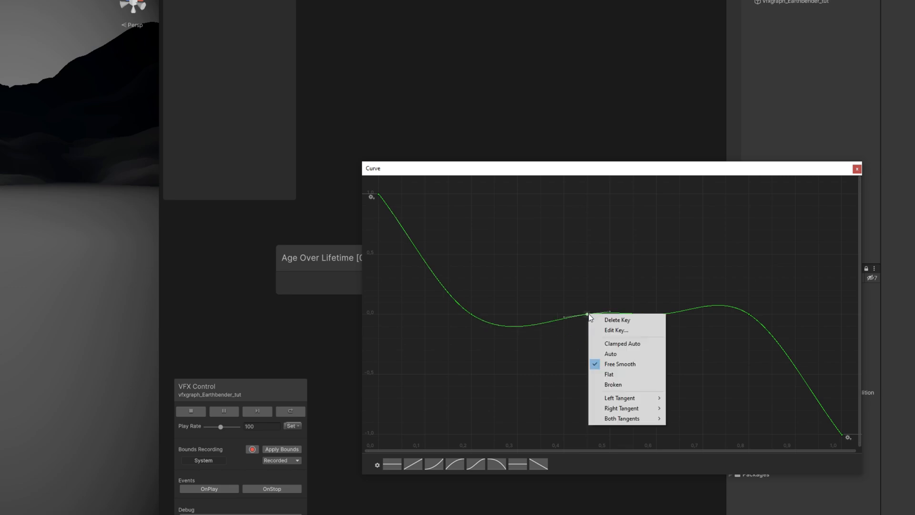
{"action": "left_click", "coordinate": [609, 375]}
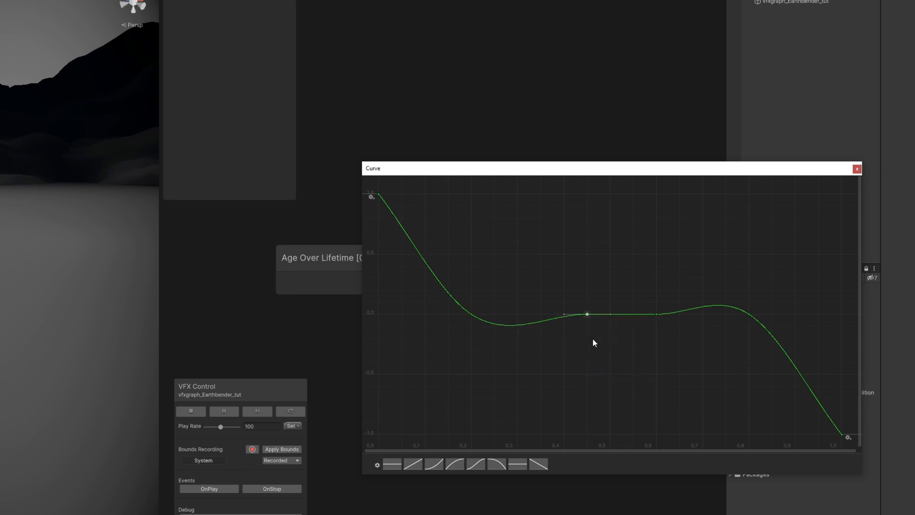
{"action": "left_click", "coordinate": [857, 169]}
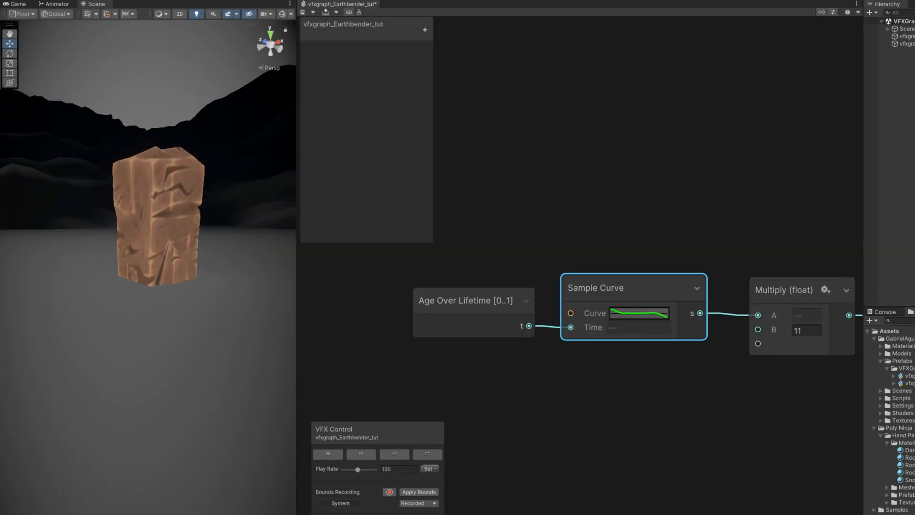
Add a key near 0.744, -0.059, forming a small dip before the curve's final drop
{"action": "left_click", "coordinate": [638, 313]}
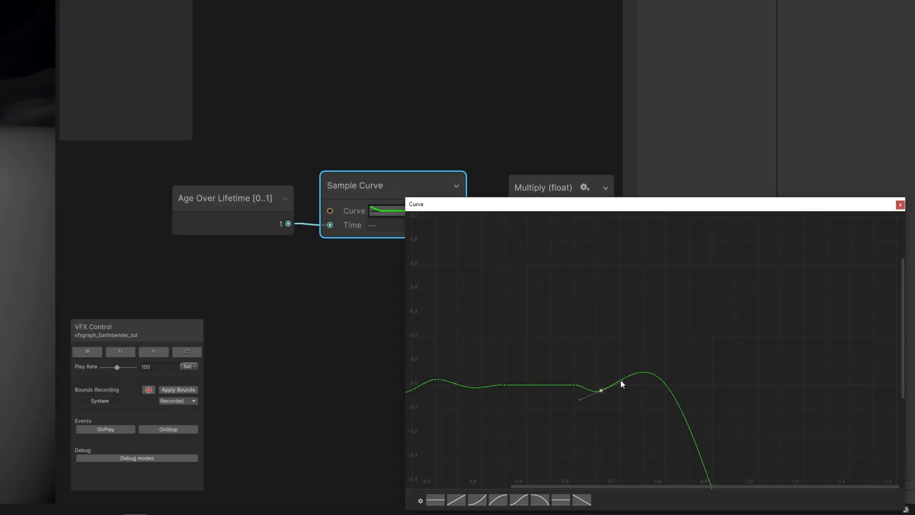
{"action": "right_click", "coordinate": [622, 383]}
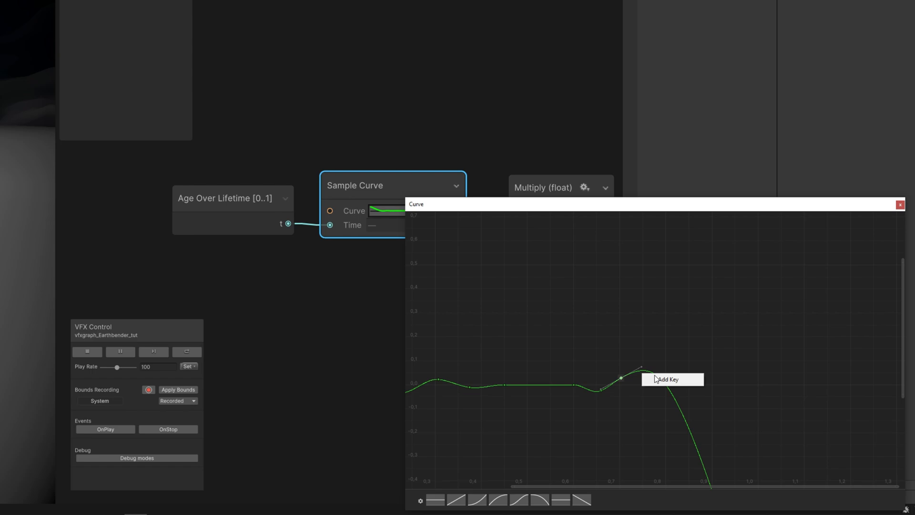
{"action": "left_click", "coordinate": [665, 379]}
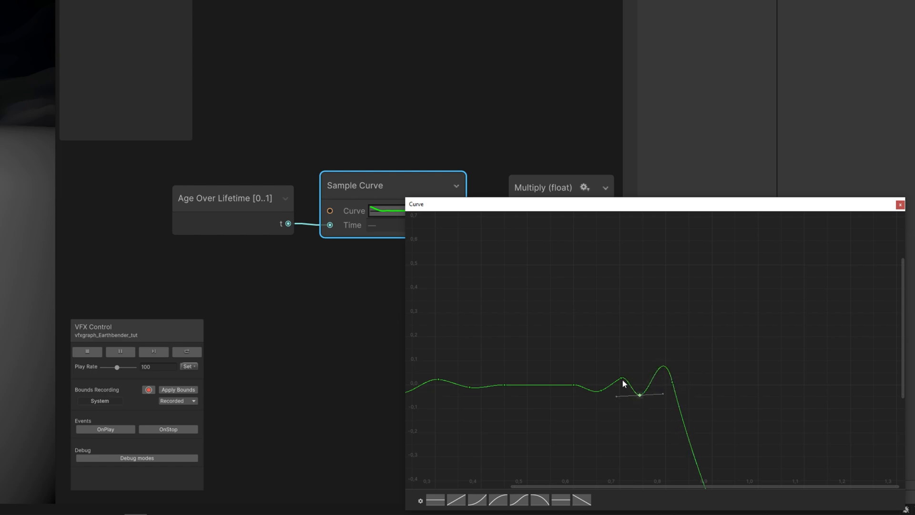
{"action": "left_click", "coordinate": [900, 203]}
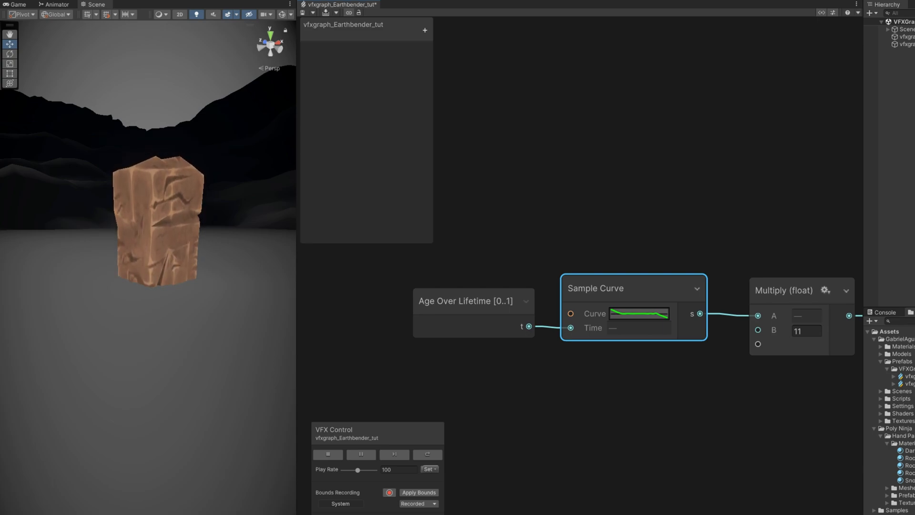
{"action": "left_click", "coordinate": [640, 314]}
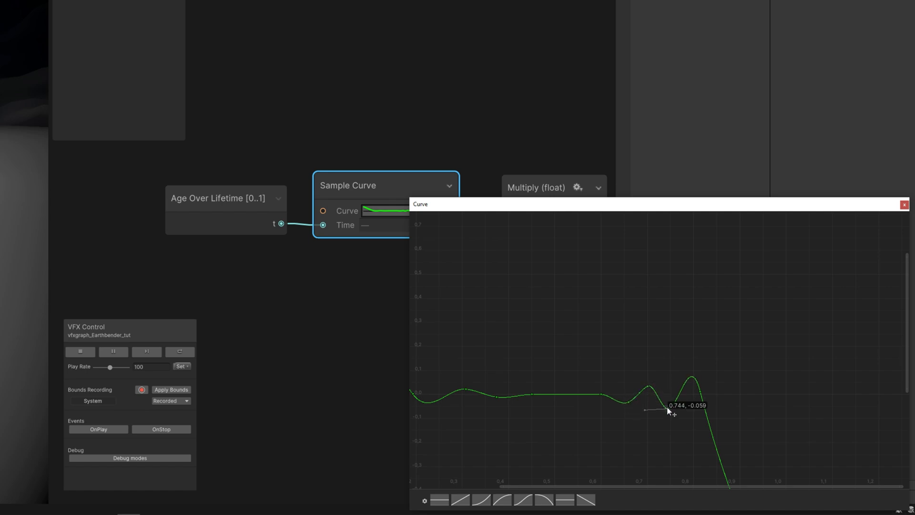
{"action": "left_click", "coordinate": [904, 203]}
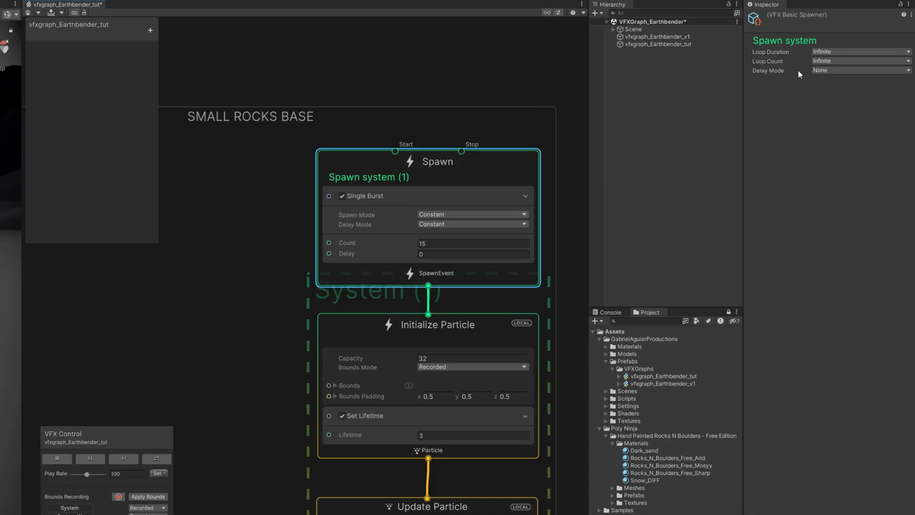
Set spawn Delay Before Loop to 0.1 and lifetime to Random Uniform 3.2–3.6
{"action": "left_click", "coordinate": [858, 70]}
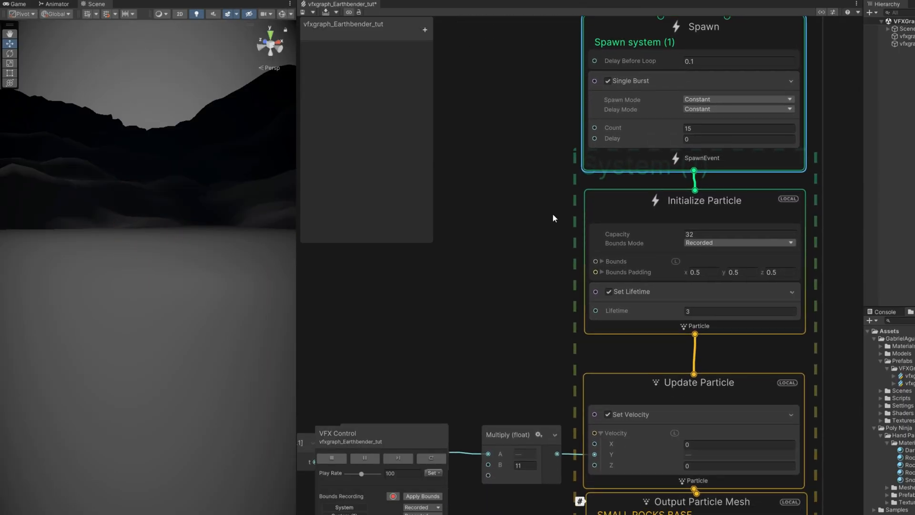
{"action": "left_click", "coordinate": [630, 291]}
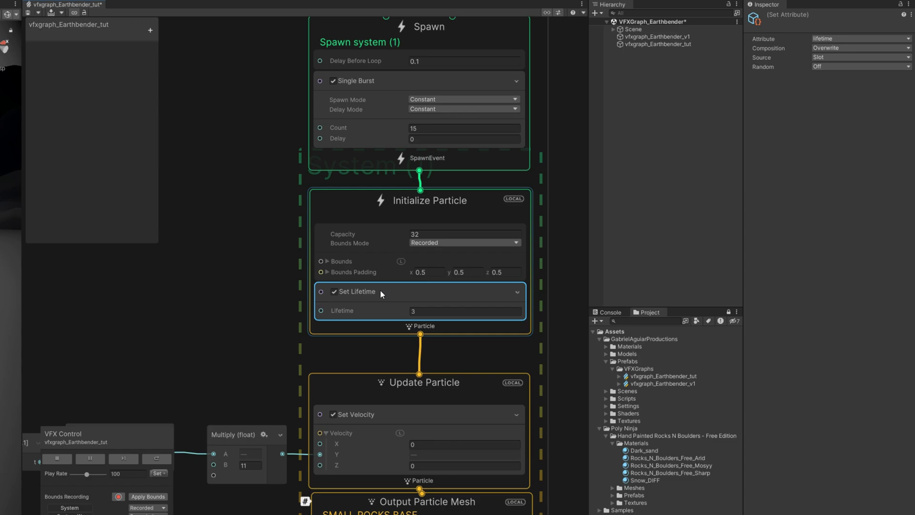
{"action": "left_click", "coordinate": [859, 66]}
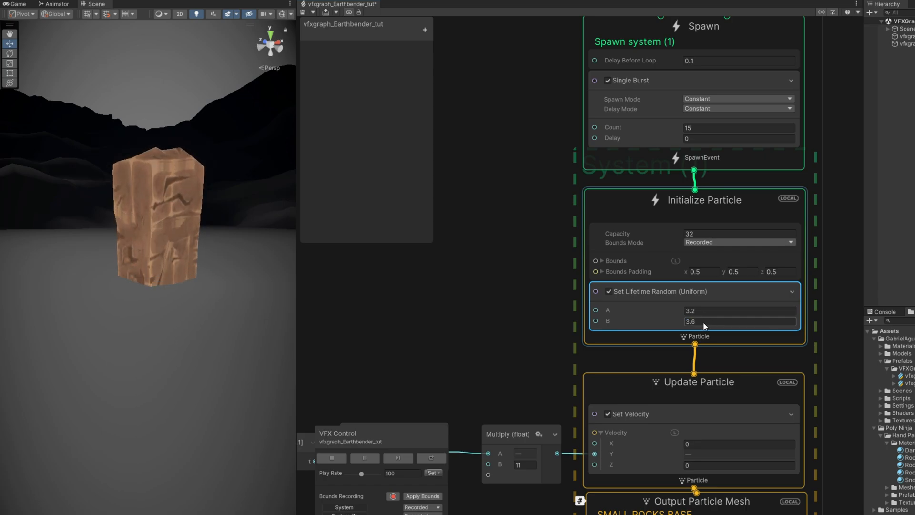
{"action": "scroll", "scroll_direction": "down", "scroll_amount": 3}
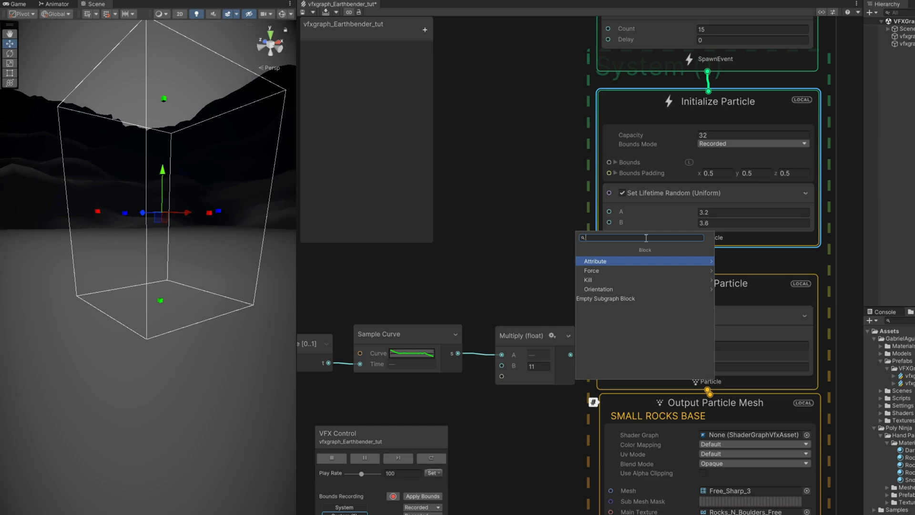
Add a Set Position Arc Circle block to Initialize with radius 0.8
{"action": "type", "text": "cr"}
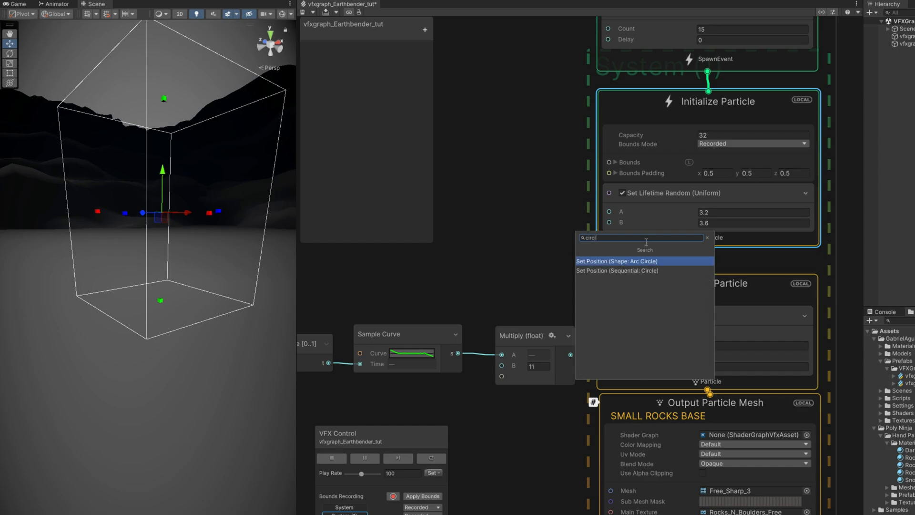
{"action": "left_click", "coordinate": [617, 261]}
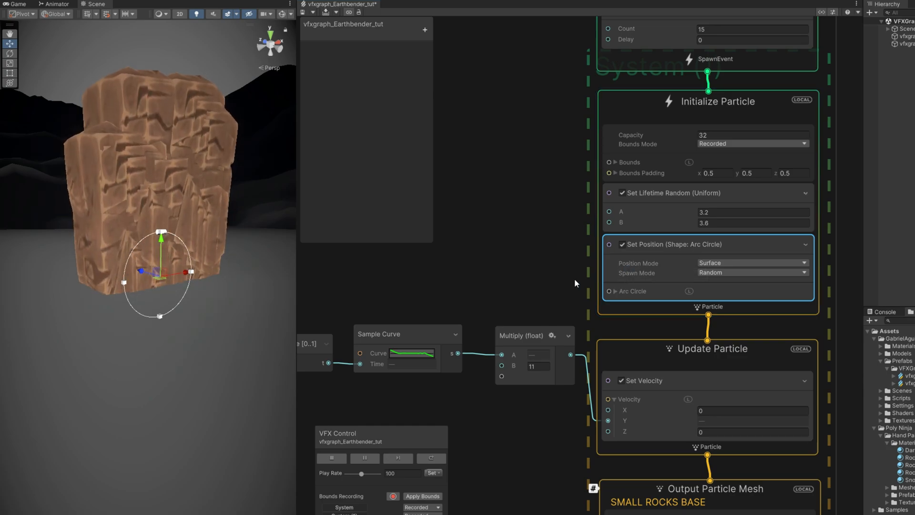
{"action": "left_click", "coordinate": [616, 291]}
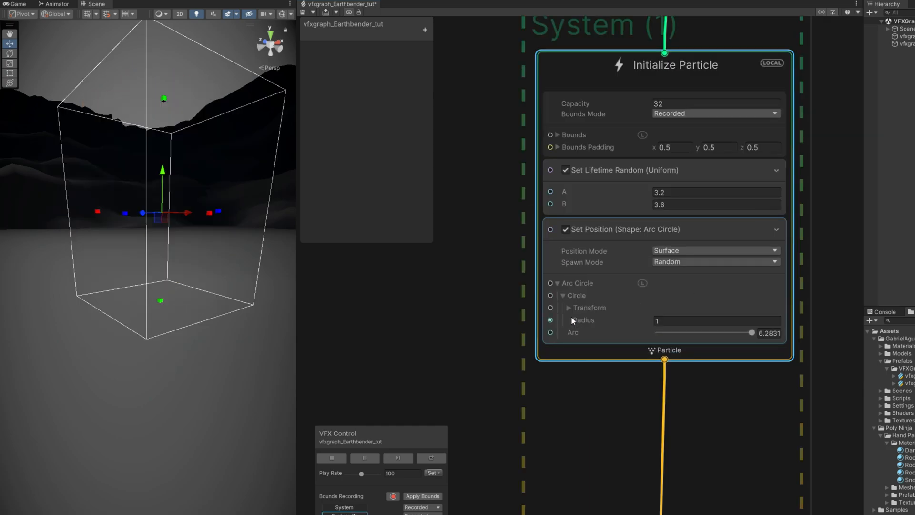
{"action": "left_click", "coordinate": [717, 320]}
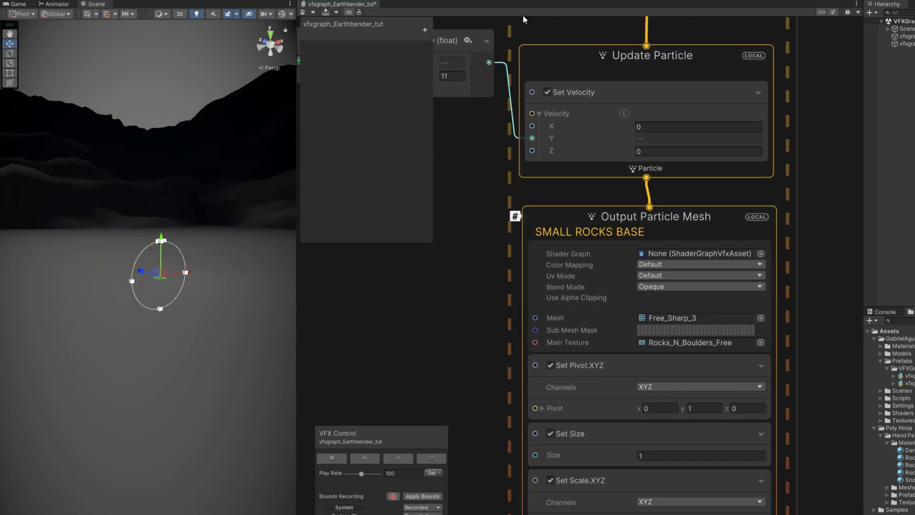
Use Free_Rock_Model_1 as the small rocks' output mesh
{"action": "left_click", "coordinate": [760, 318]}
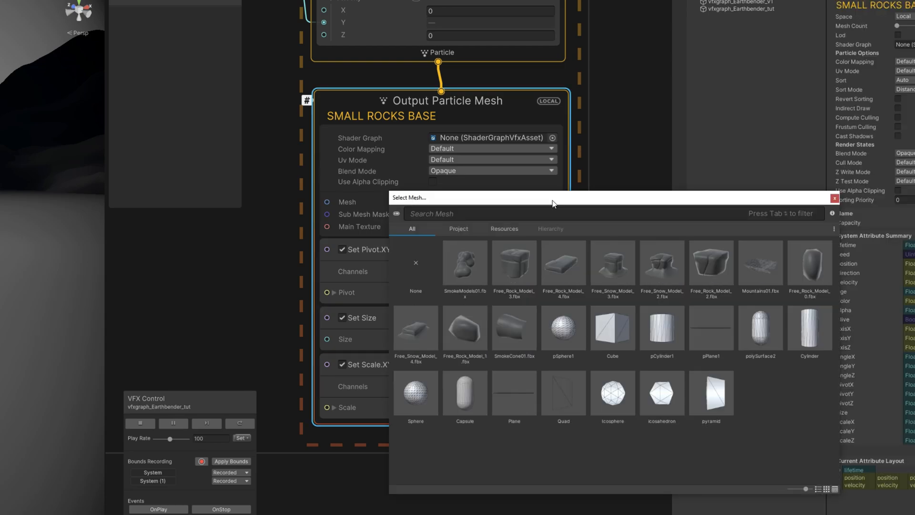
{"action": "mouse_move", "coordinate": [810, 265]}
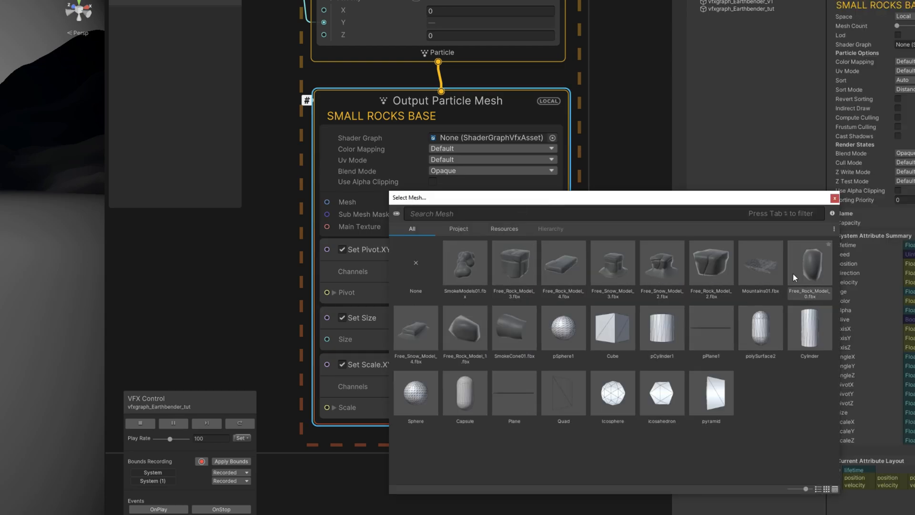
{"action": "left_click", "coordinate": [465, 327]}
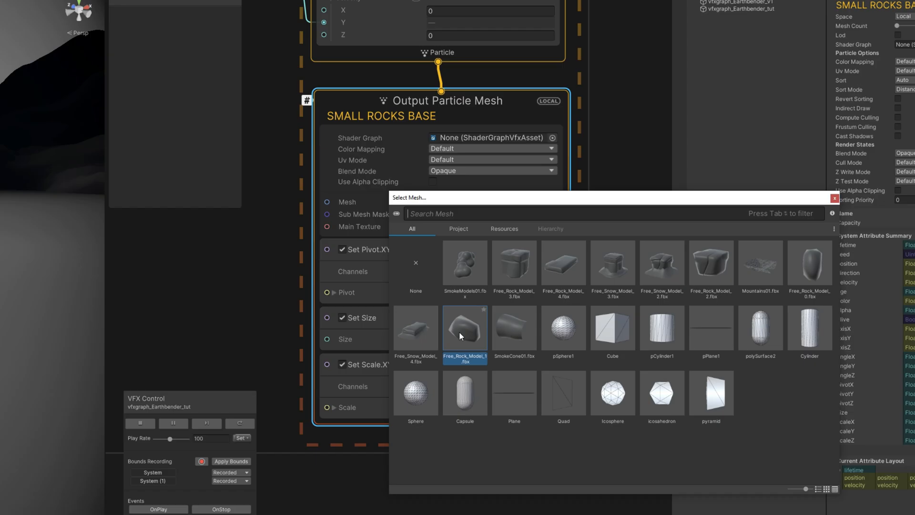
{"action": "double_click", "coordinate": [464, 328]}
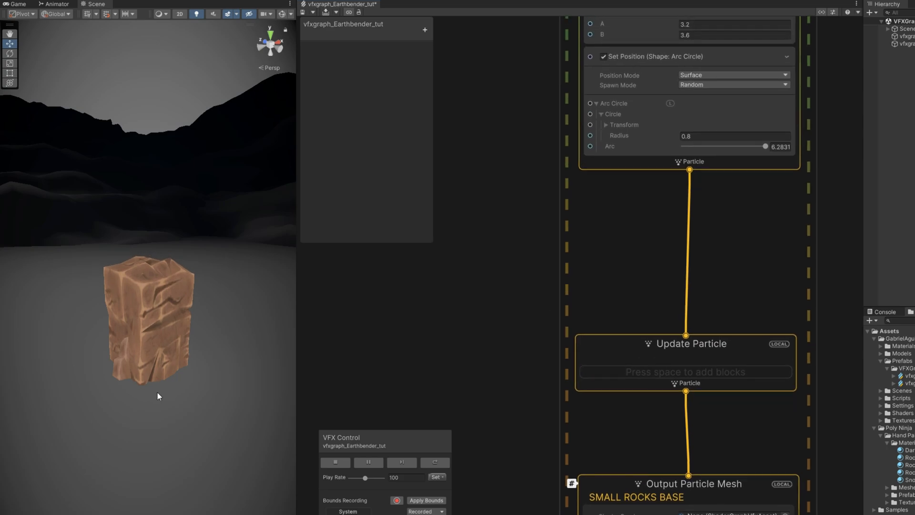
{"action": "left_click", "coordinate": [655, 57]}
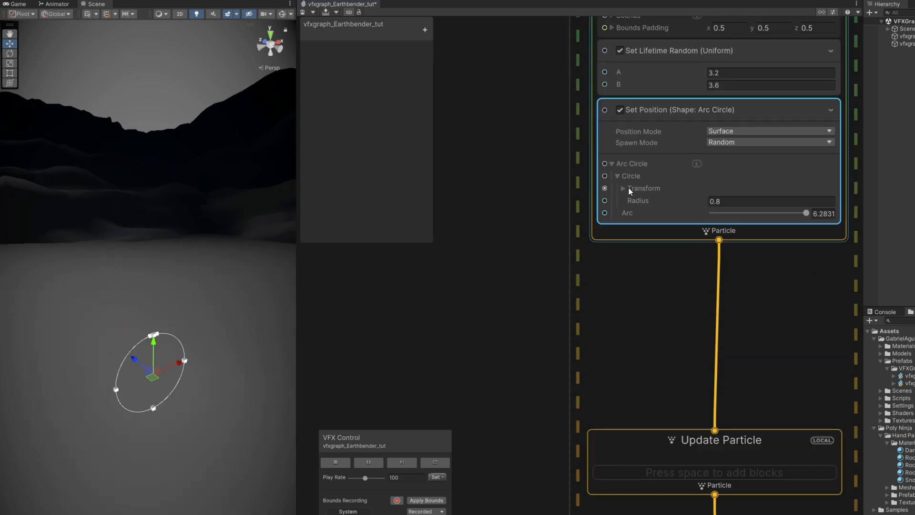
Rotate the arc circle transform to -90 on the X angle
{"action": "left_click", "coordinate": [623, 188]}
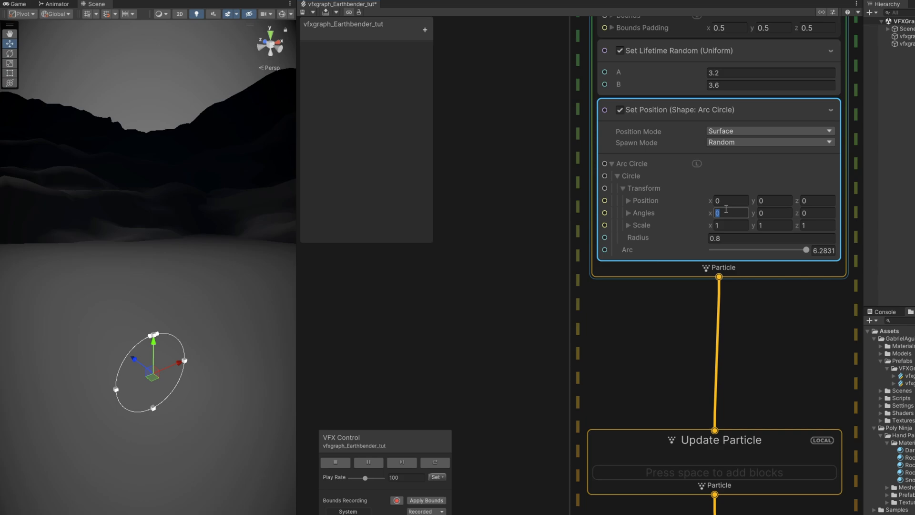
{"action": "type", "text": "-90"}
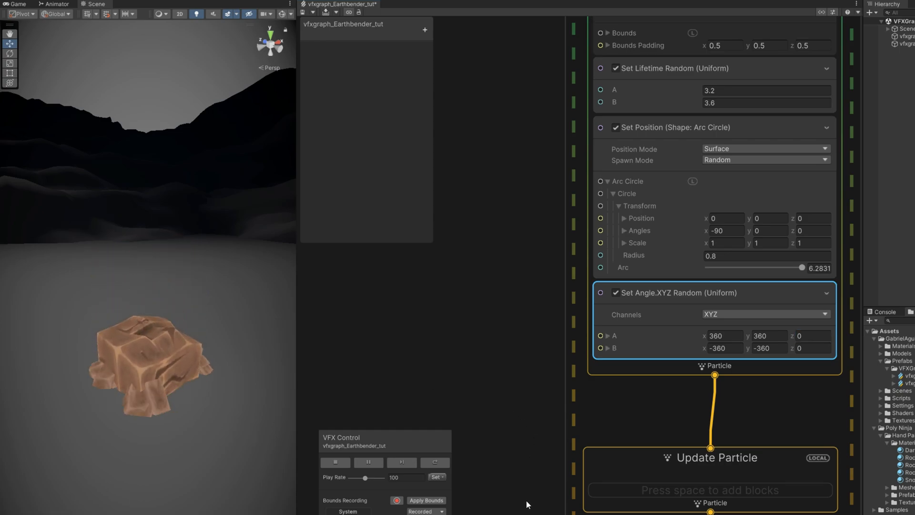
Add a multiplied Size over Life block with a curve growing from zero, holding, then shrinking
{"action": "scroll", "scroll_direction": "down", "scroll_amount": 3}
{"action": "type", "text": "size"}
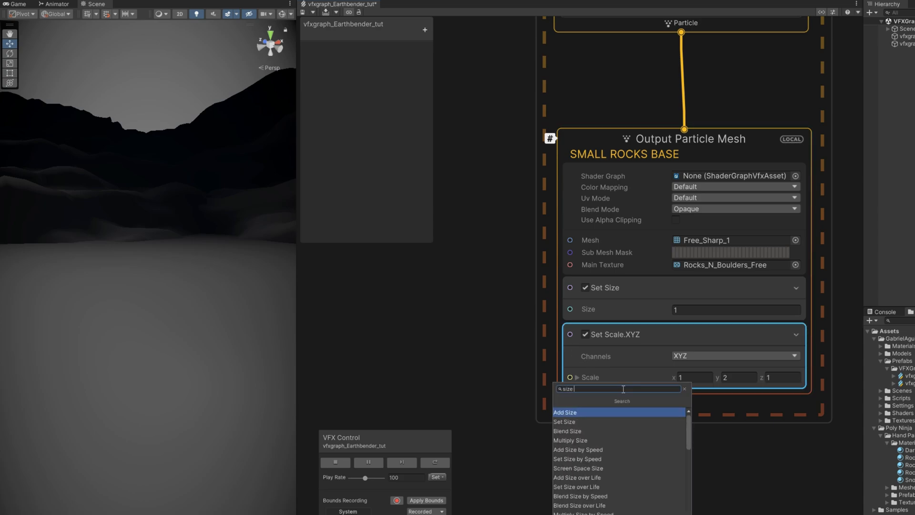
{"action": "left_click", "coordinate": [576, 487]}
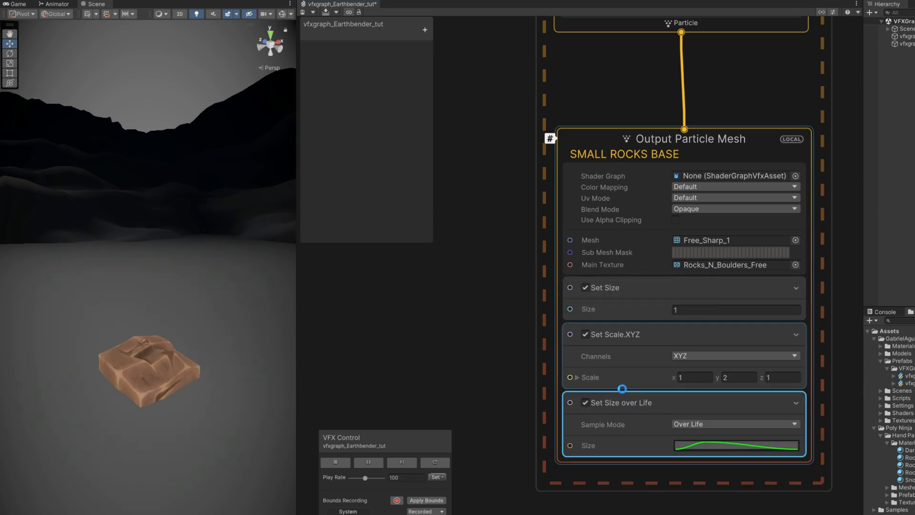
{"action": "left_click", "coordinate": [859, 47]}
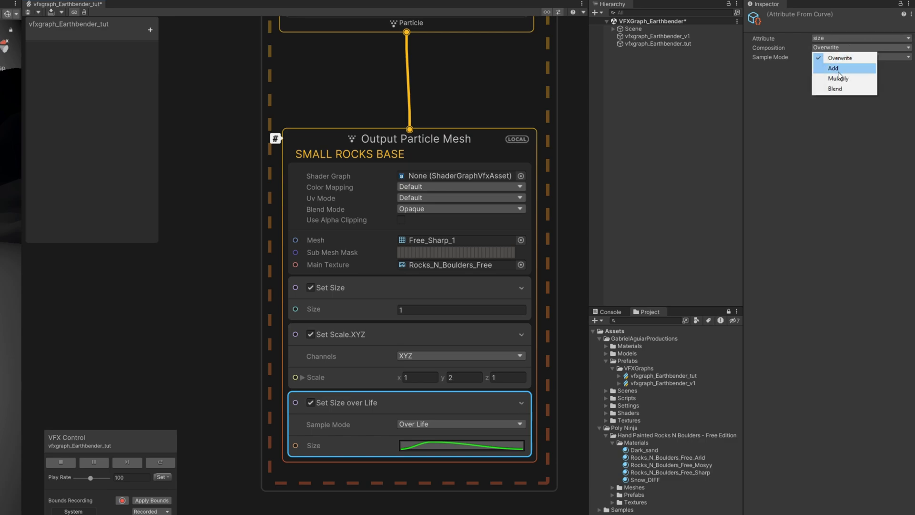
{"action": "left_click", "coordinate": [834, 68]}
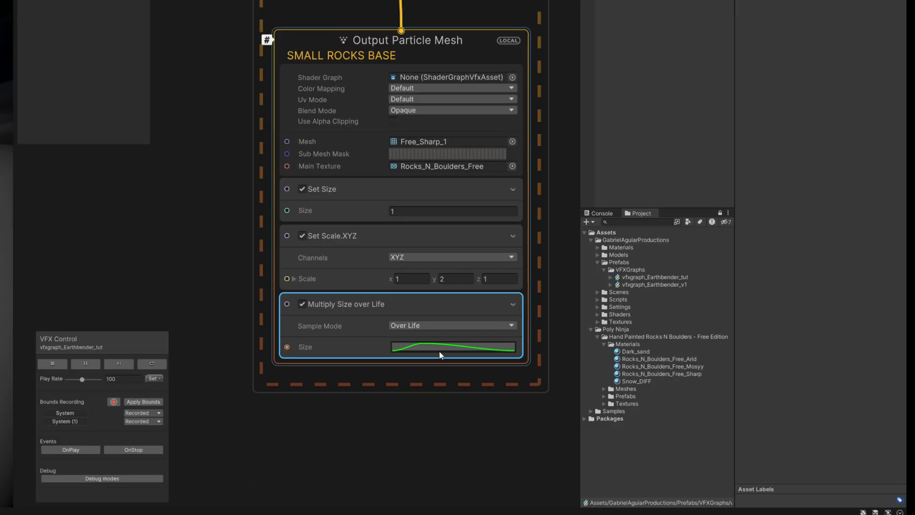
{"action": "left_click", "coordinate": [452, 346]}
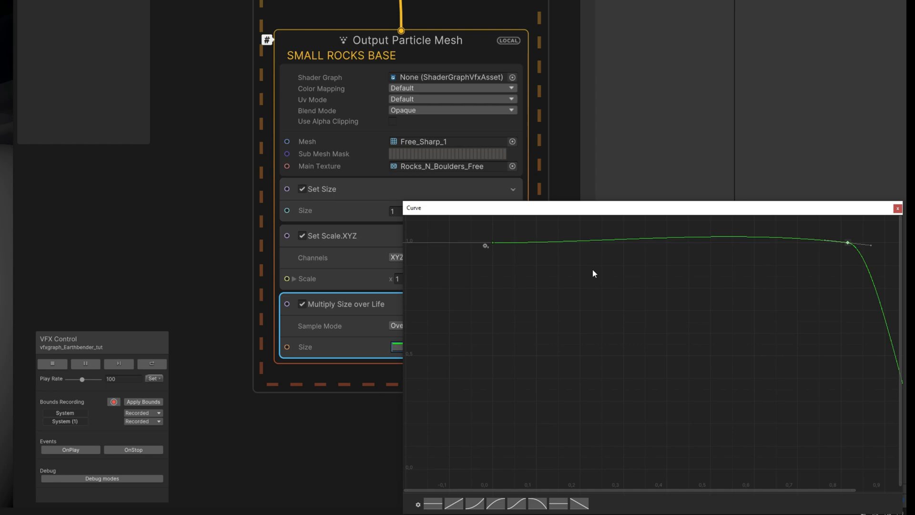
{"action": "right_click", "coordinate": [441, 234]}
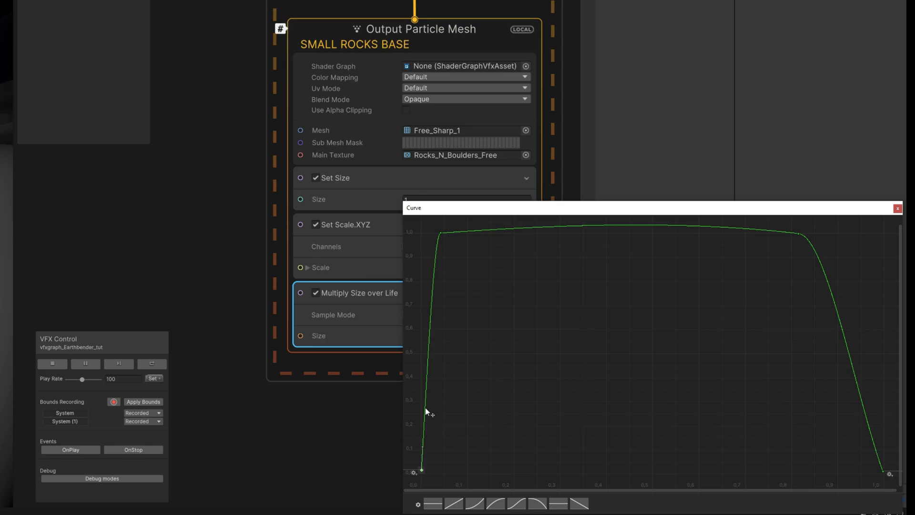
{"action": "left_click", "coordinate": [898, 208]}
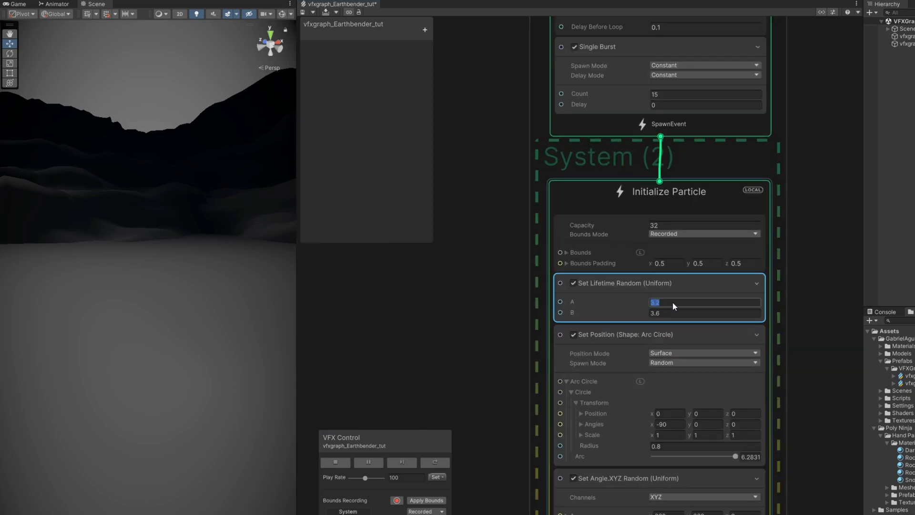
Set lifetime to 0.4–1.8 and spawn on an Arc Sphere of radius 0.5 at Y 0.4
{"action": "type", "text": ".4"}
{"action": "left_click", "coordinate": [705, 312]}
{"action": "type", "text": "1.8"}
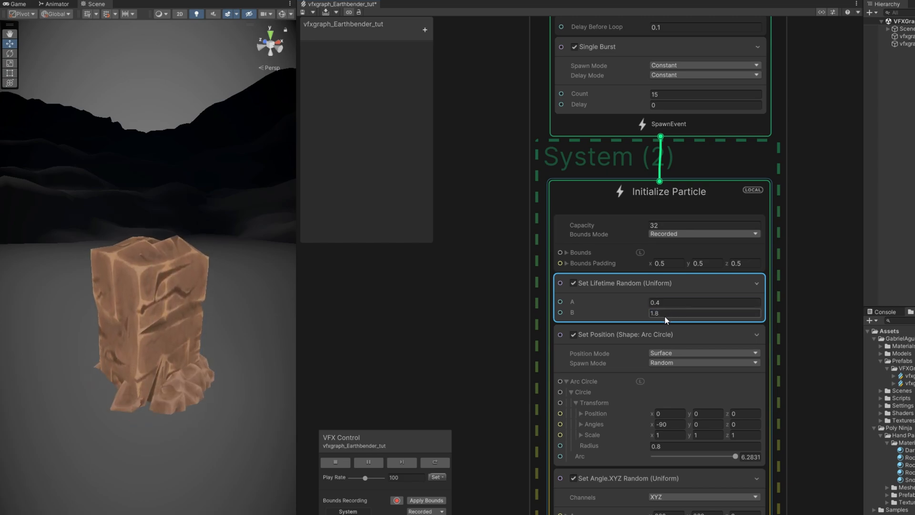
{"action": "left_click", "coordinate": [625, 334]}
{"action": "type", "text": "set sphe"}
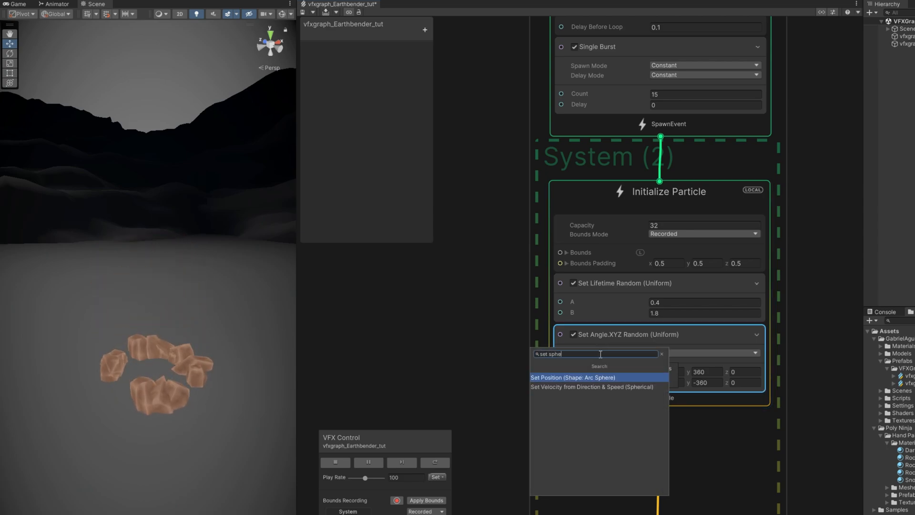
{"action": "left_click", "coordinate": [573, 377]}
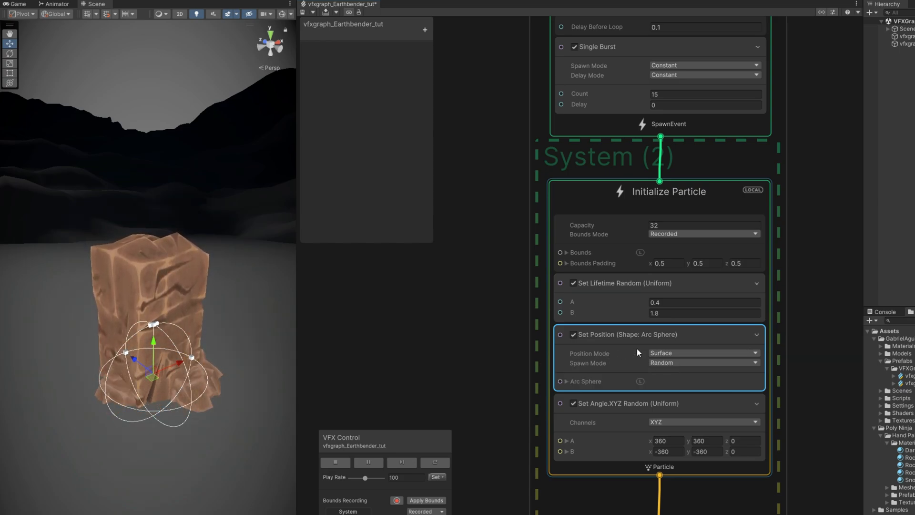
{"action": "left_click", "coordinate": [565, 381]}
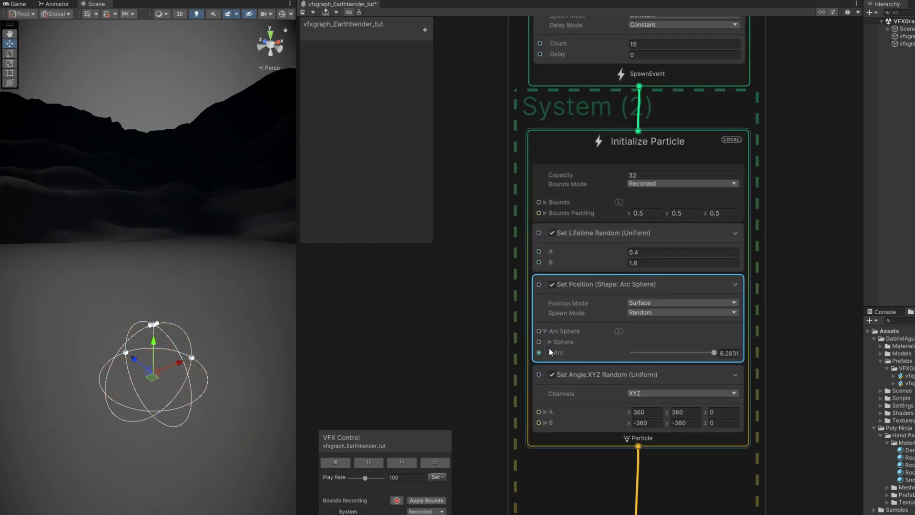
{"action": "left_click", "coordinate": [545, 342]}
{"action": "type", "text": ".5"}
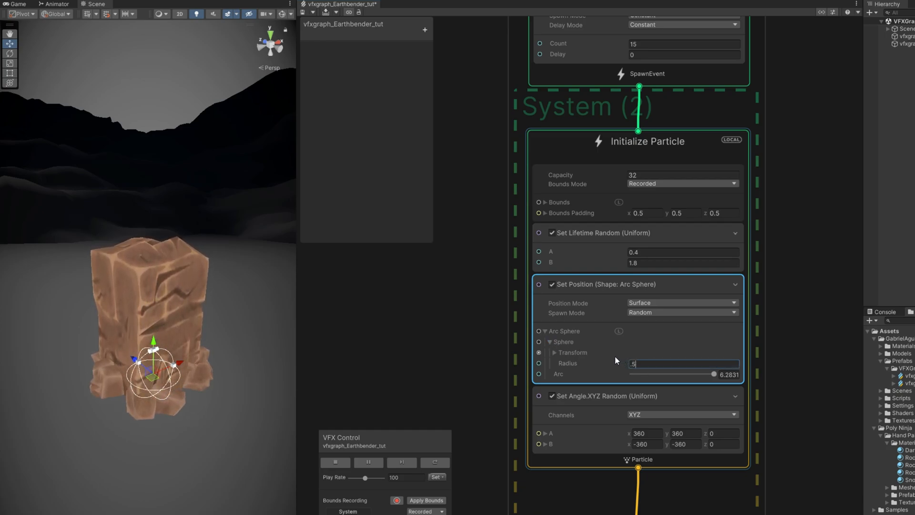
{"action": "left_click", "coordinate": [555, 352]}
{"action": "type", "text": "set velocity"}
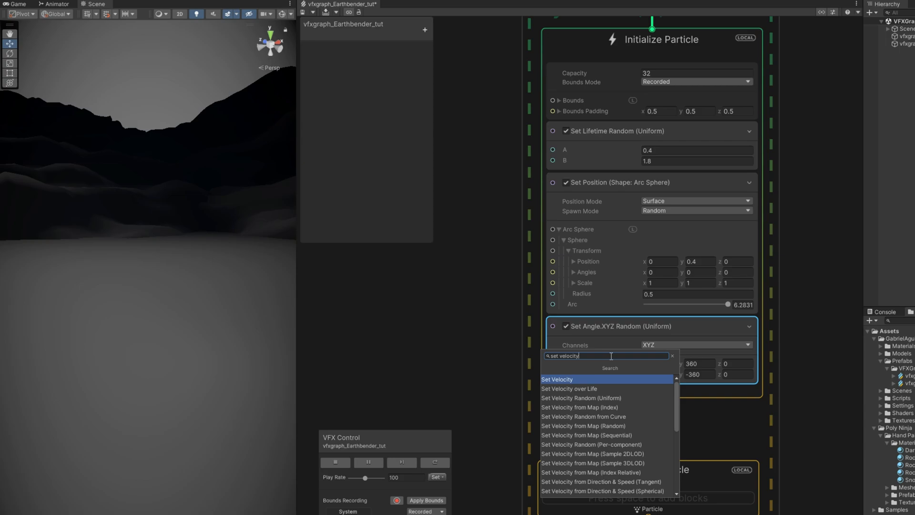
{"action": "mouse_move", "coordinate": [604, 492]}
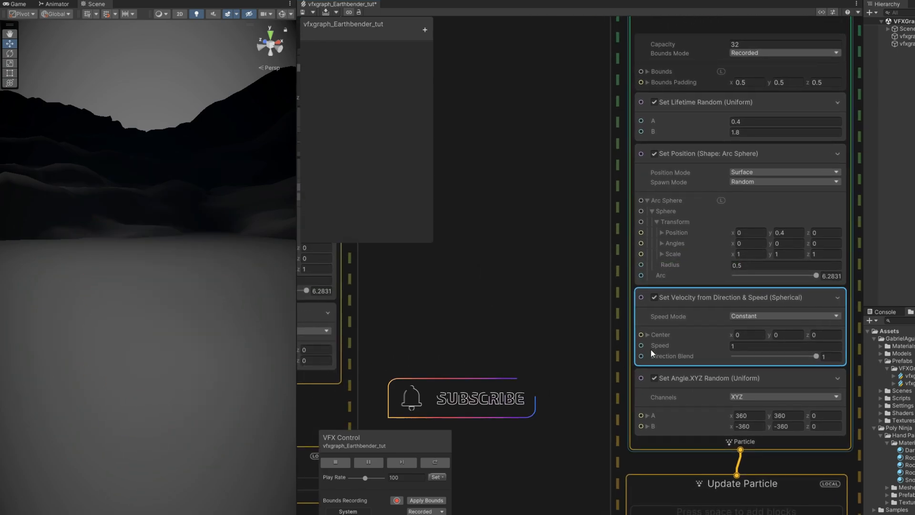
Create a Random Number operator ranging from 2 to 14 for the velocity speed
{"action": "type", "text": "random"}
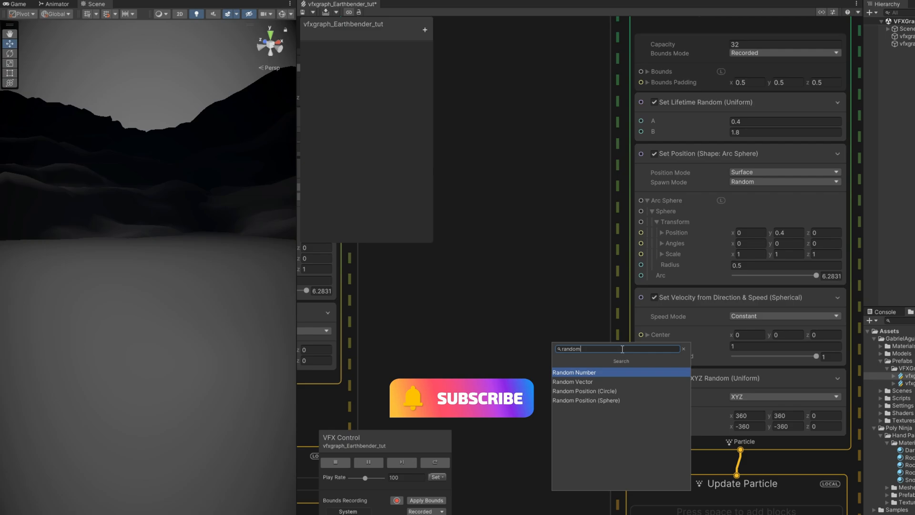
{"action": "left_click", "coordinate": [574, 372]}
{"action": "type", "text": "2"}
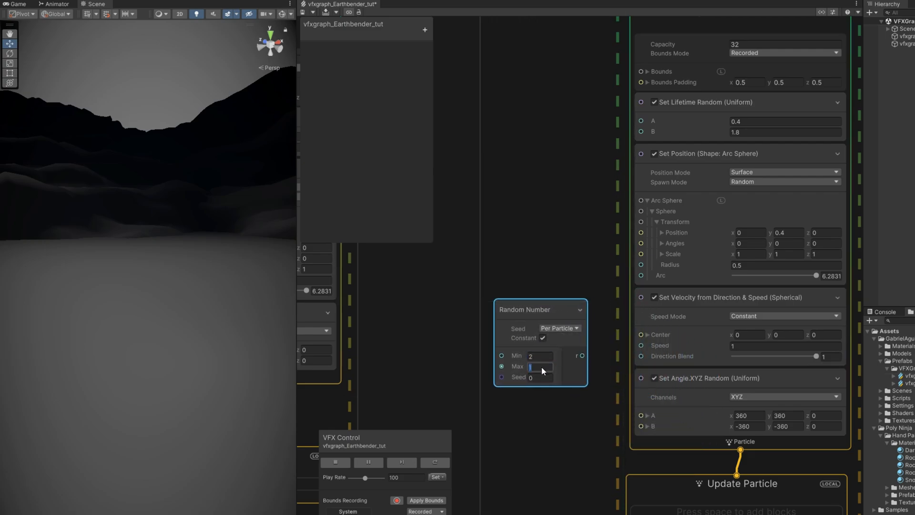
{"action": "type", "text": "14"}
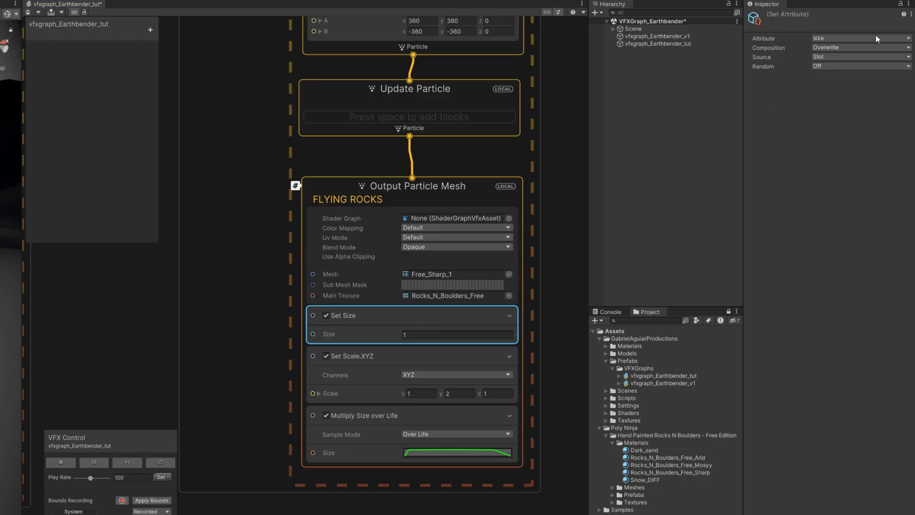
Randomize rock size 0.2–0.8 and scale 0.6–1.2, and make the size curve fall to zero
{"action": "left_click", "coordinate": [859, 66]}
{"action": "type", "text": "0.2"}
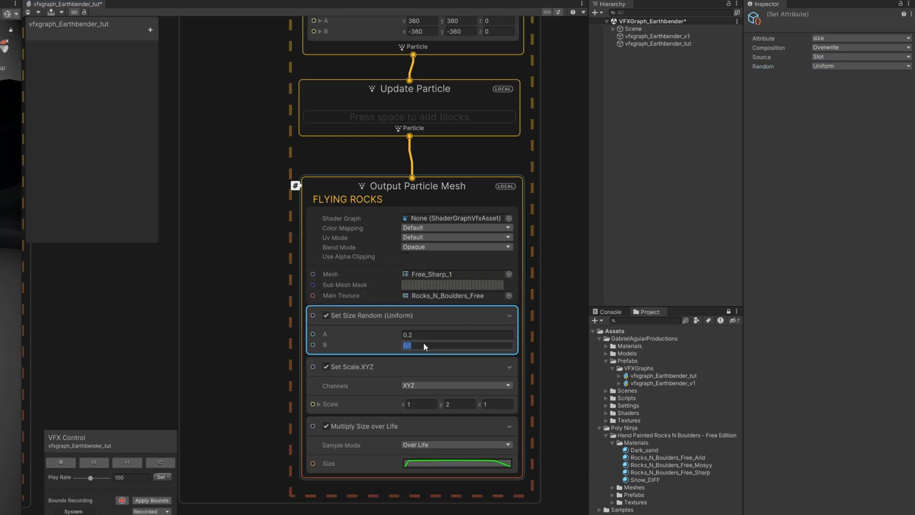
{"action": "type", "text": "0.8"}
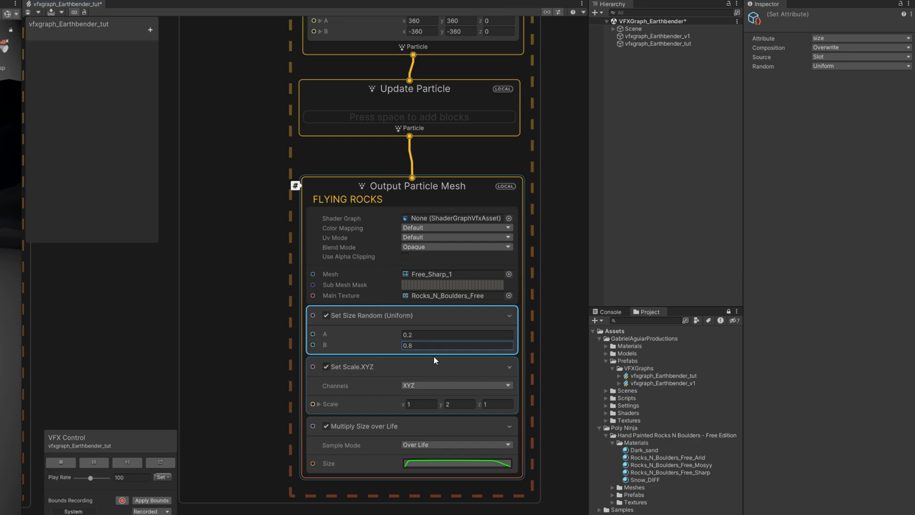
{"action": "left_click", "coordinate": [352, 367]}
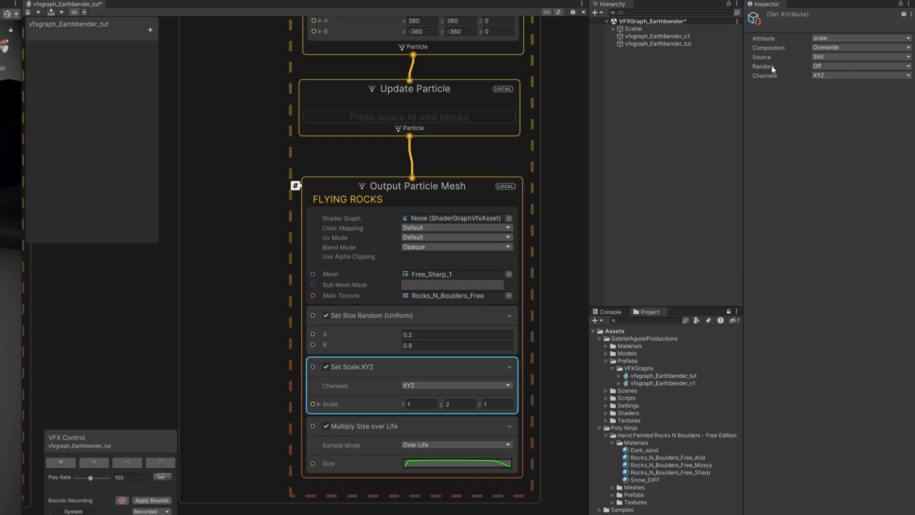
{"action": "left_click", "coordinate": [858, 65]}
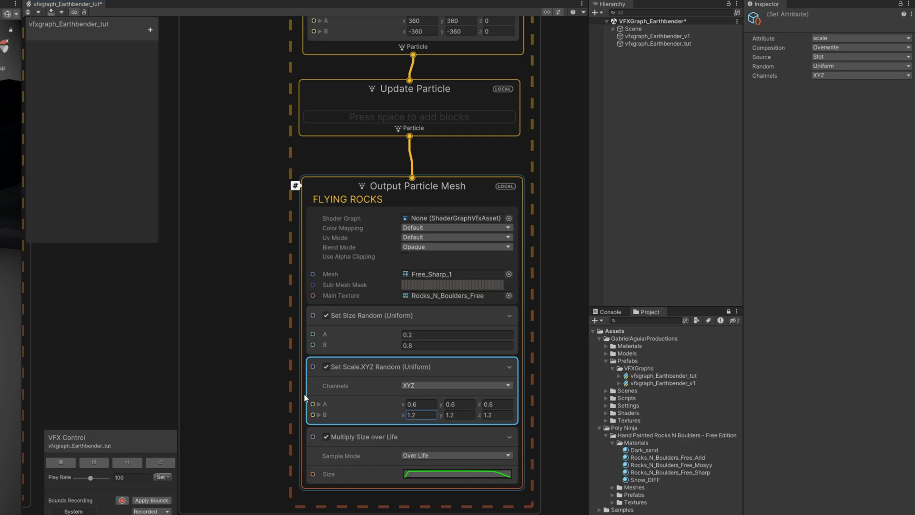
{"action": "left_click", "coordinate": [457, 474]}
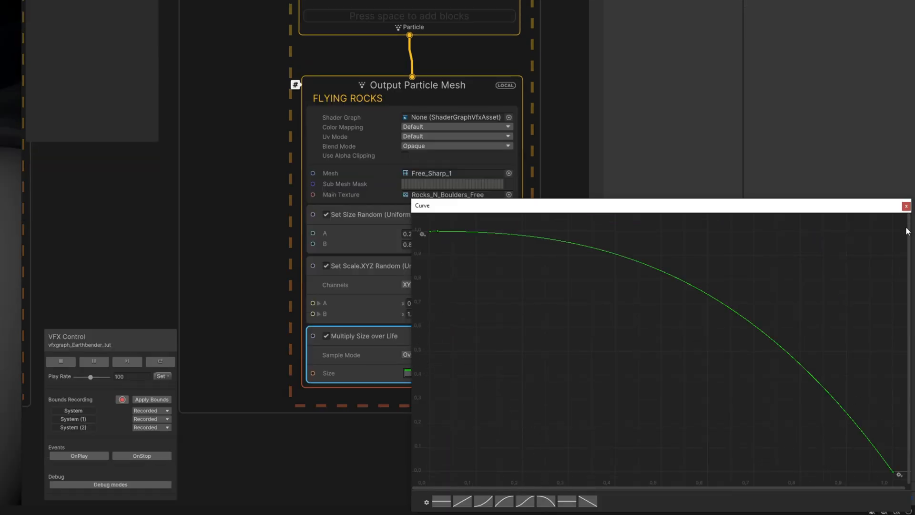
{"action": "left_click", "coordinate": [905, 205]}
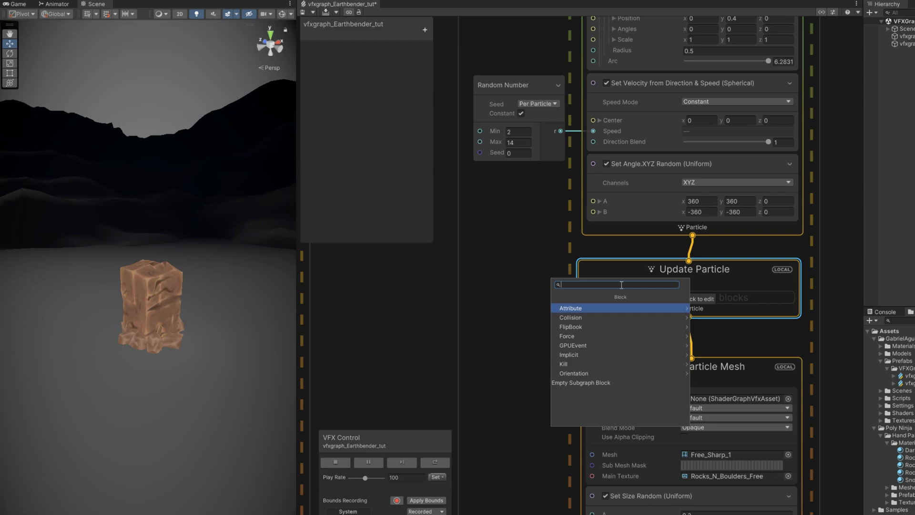
Add Gravity with random -7 to -15 Y force and Collide with Plane using 0.5 bounce
{"action": "left_click", "coordinate": [566, 336]}
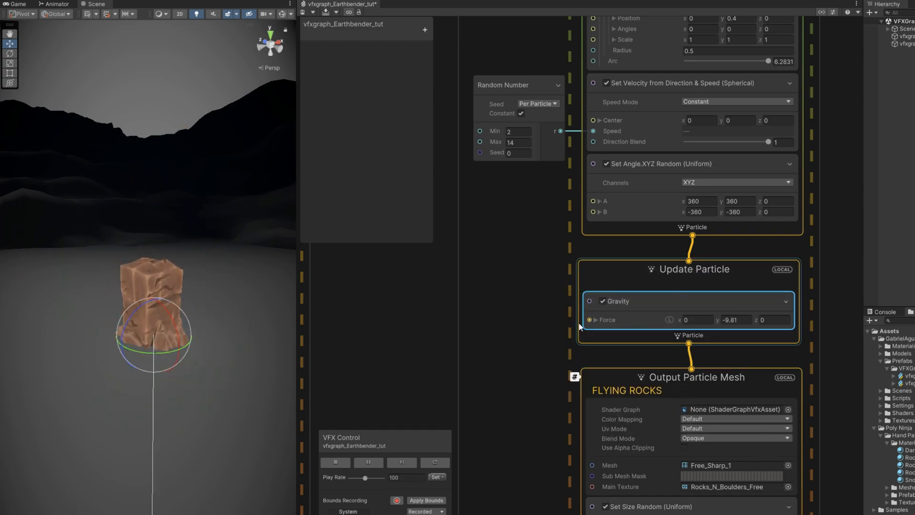
{"action": "type", "text": "rab"}
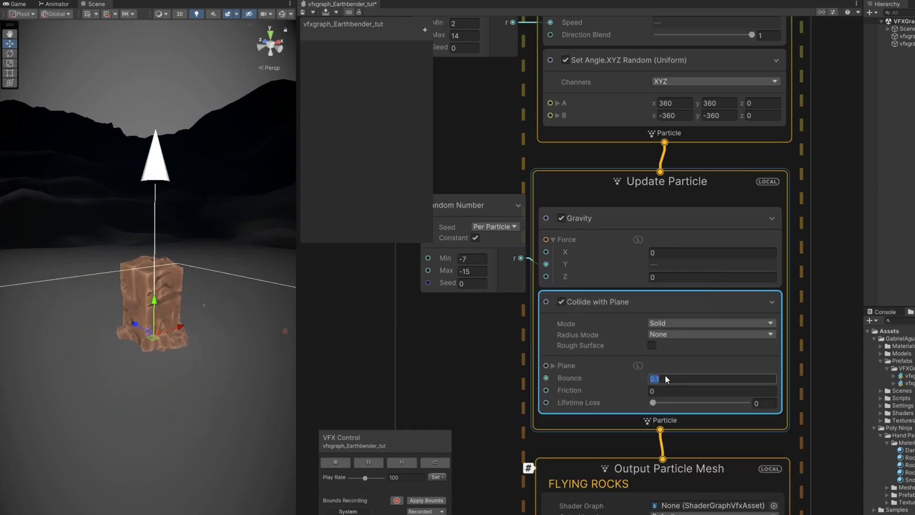
{"action": "type", "text": "0.5"}
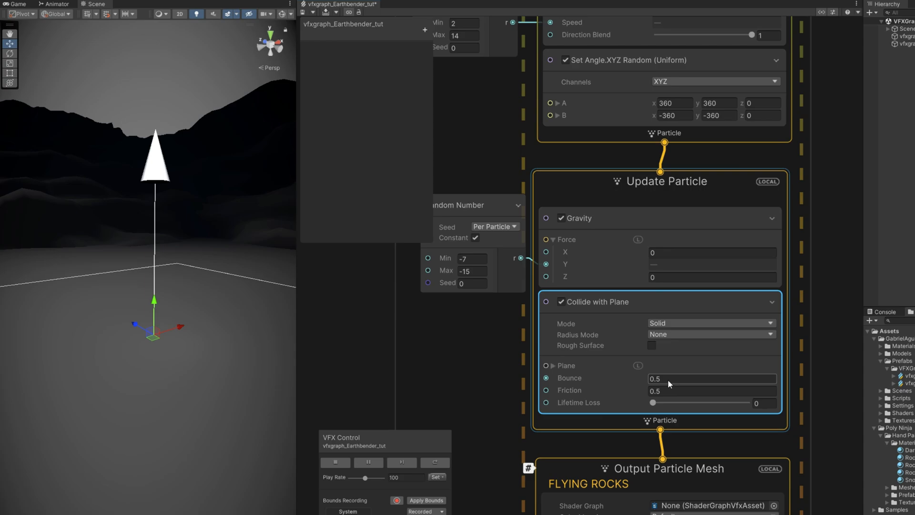
{"action": "type", "text": "0.2"}
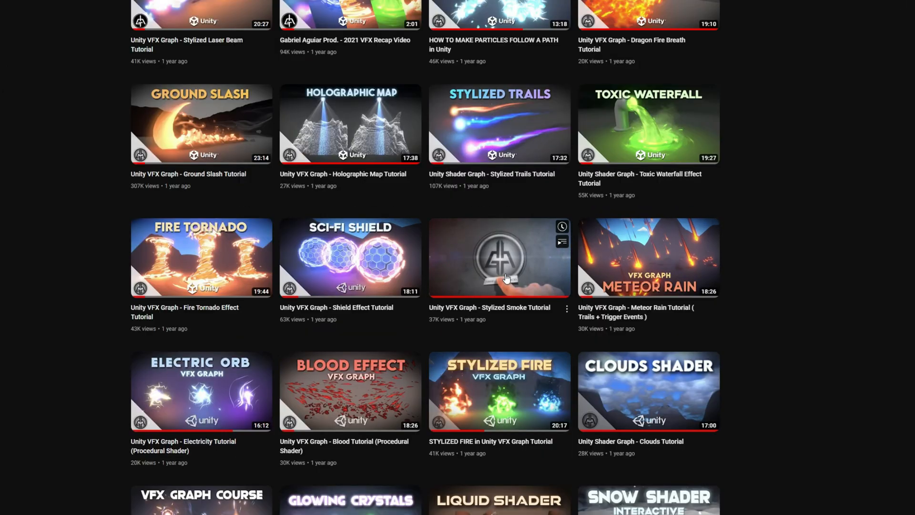
Open the 'Unity VFX Graph - Stylized Smoke Tutorial' video from the channel grid
{"action": "left_click", "coordinate": [499, 258]}
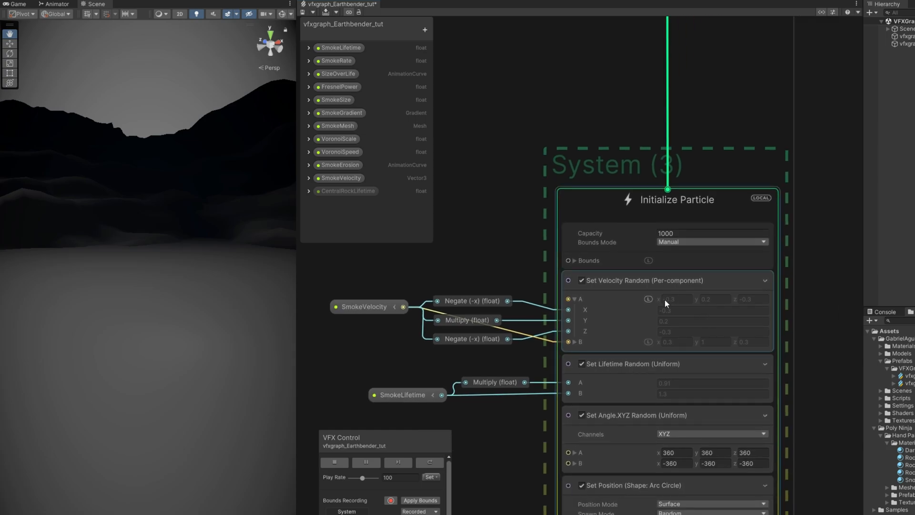
{"action": "mouse_move", "coordinate": [687, 313]}
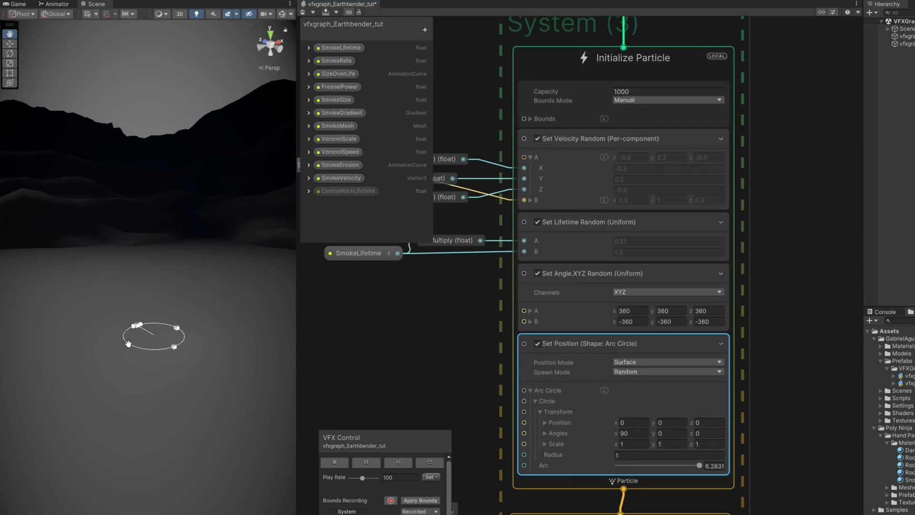
Scroll to review the smoke System (3) with its radius-1 Arc Circle spawn
{"action": "scroll", "scroll_direction": "down", "scroll_amount": 3}
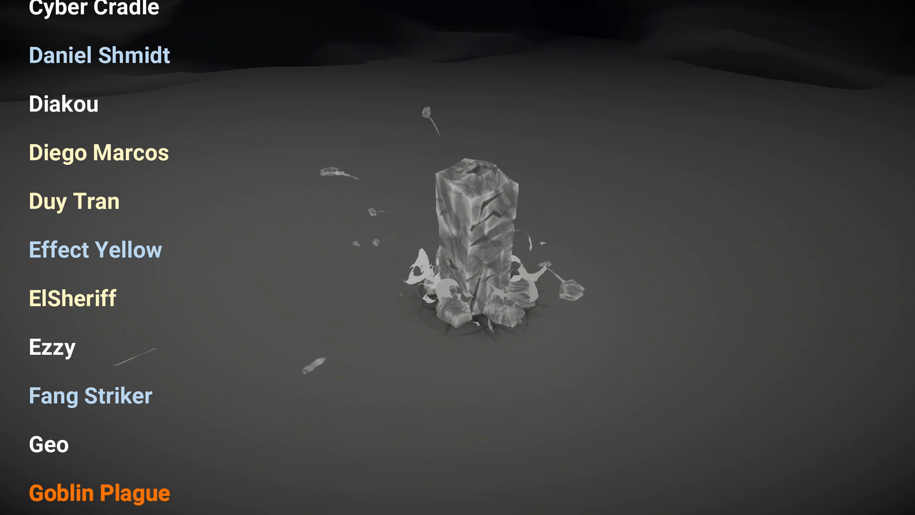
Scroll while watching the rock pillar rise with pebbles and smoke, then sink
{"action": "scroll", "scroll_direction": "down", "scroll_amount": 3}
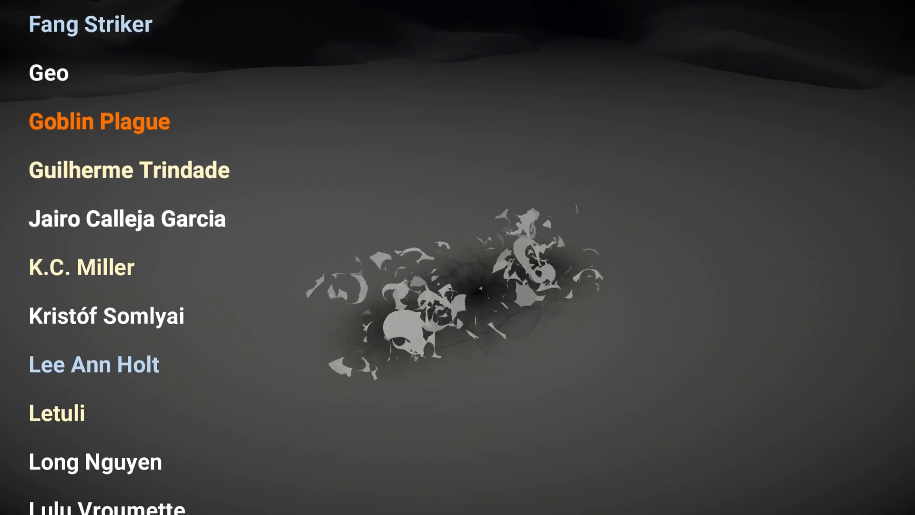
{"action": "scroll", "scroll_direction": "down", "scroll_amount": 3}
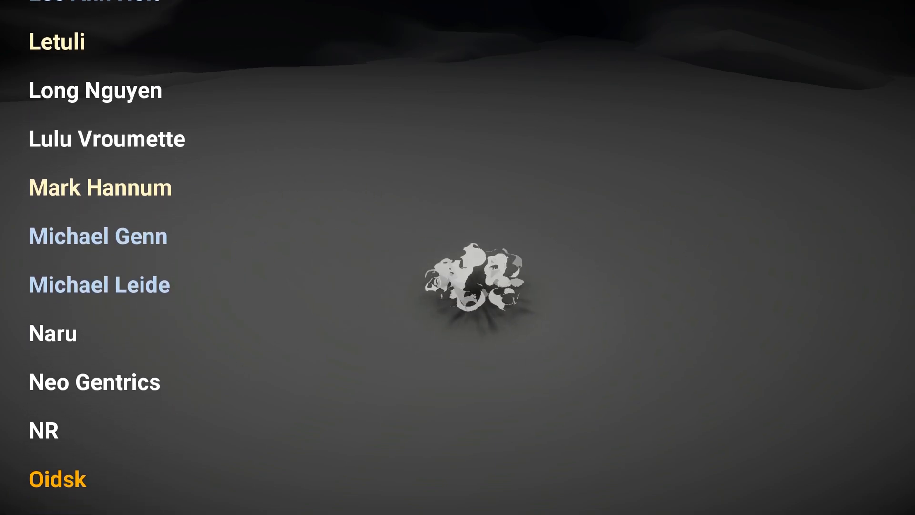
{"action": "scroll", "scroll_direction": "down", "scroll_amount": 3}
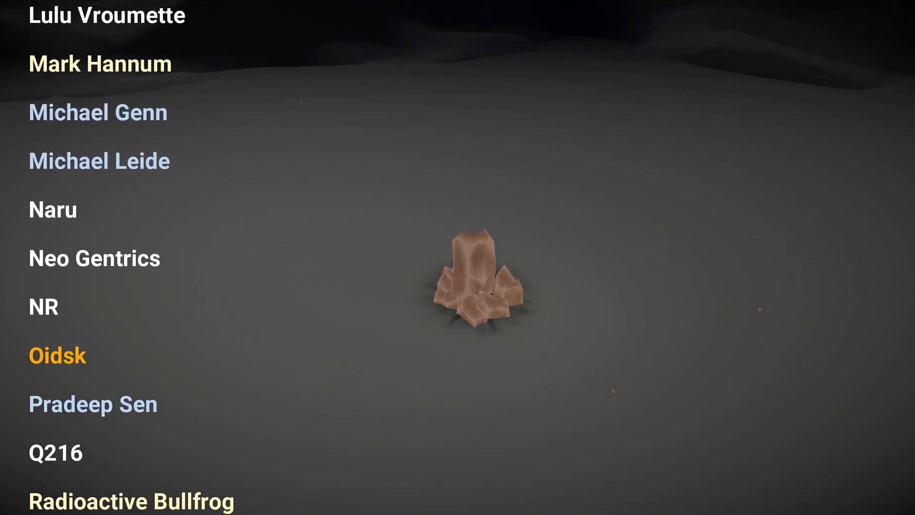